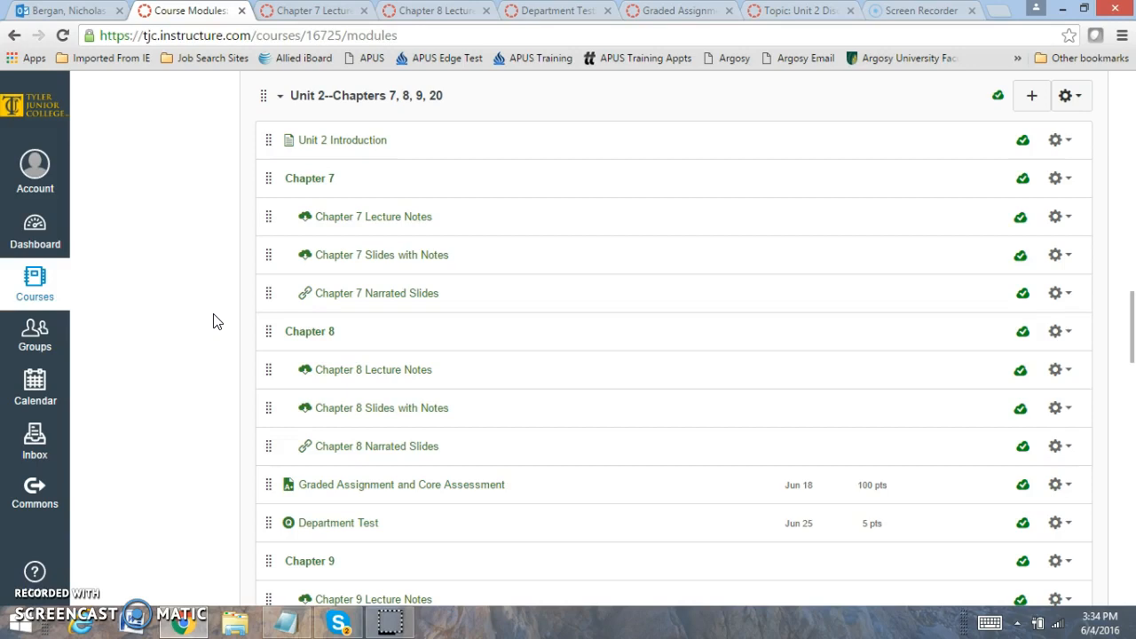
{"action": "mouse_move", "coordinate": [444, 261]}
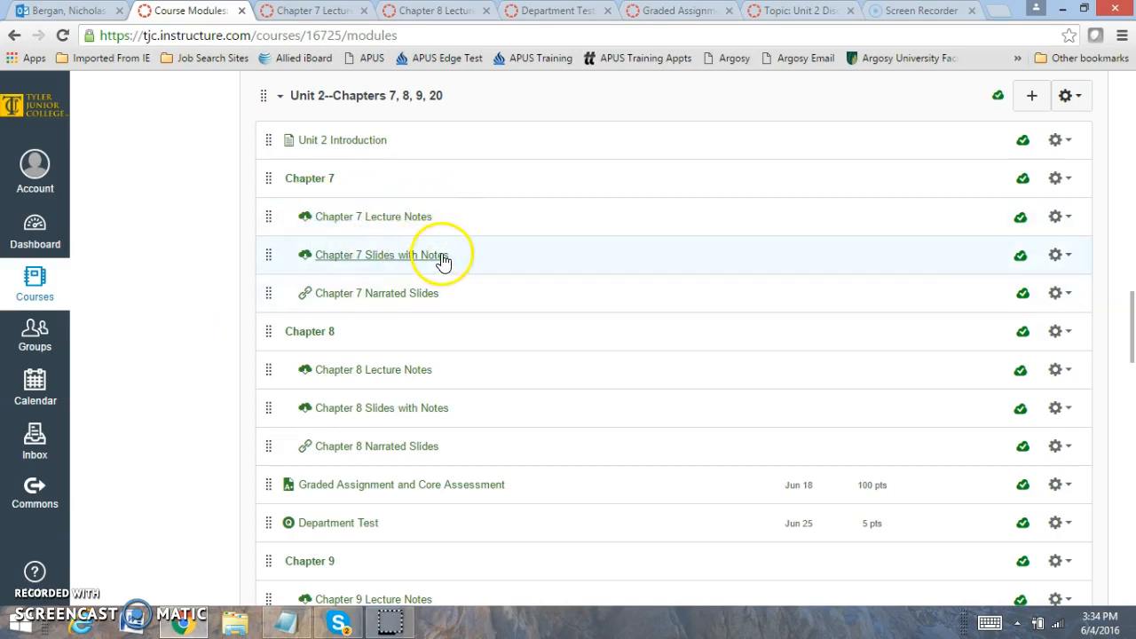
{"action": "mouse_move", "coordinate": [460, 266]}
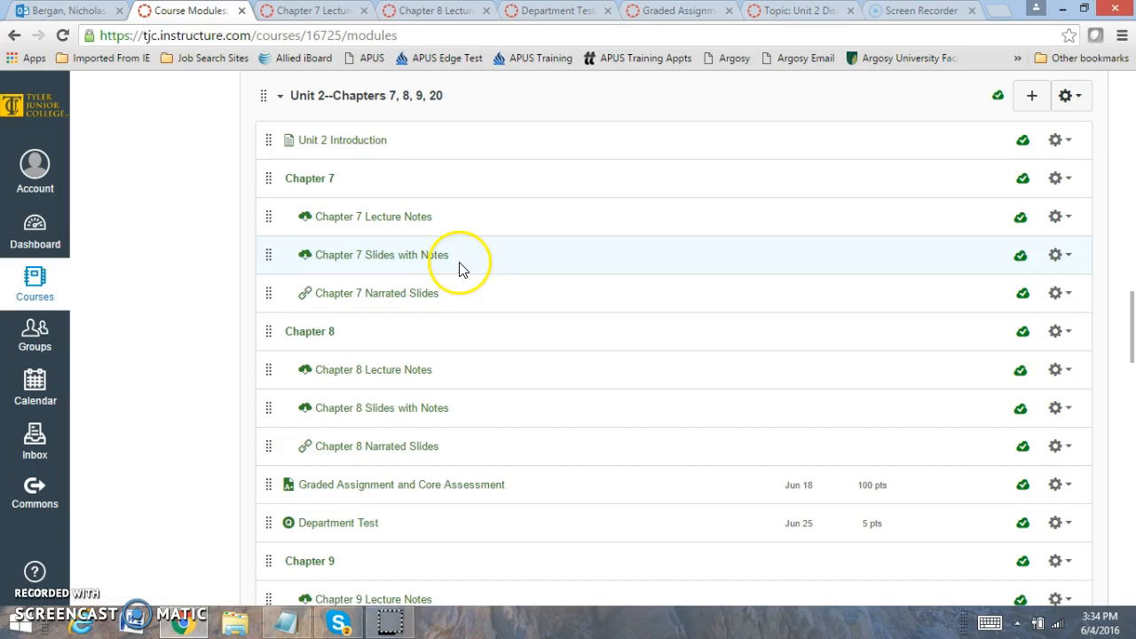
{"action": "mouse_move", "coordinate": [479, 296]}
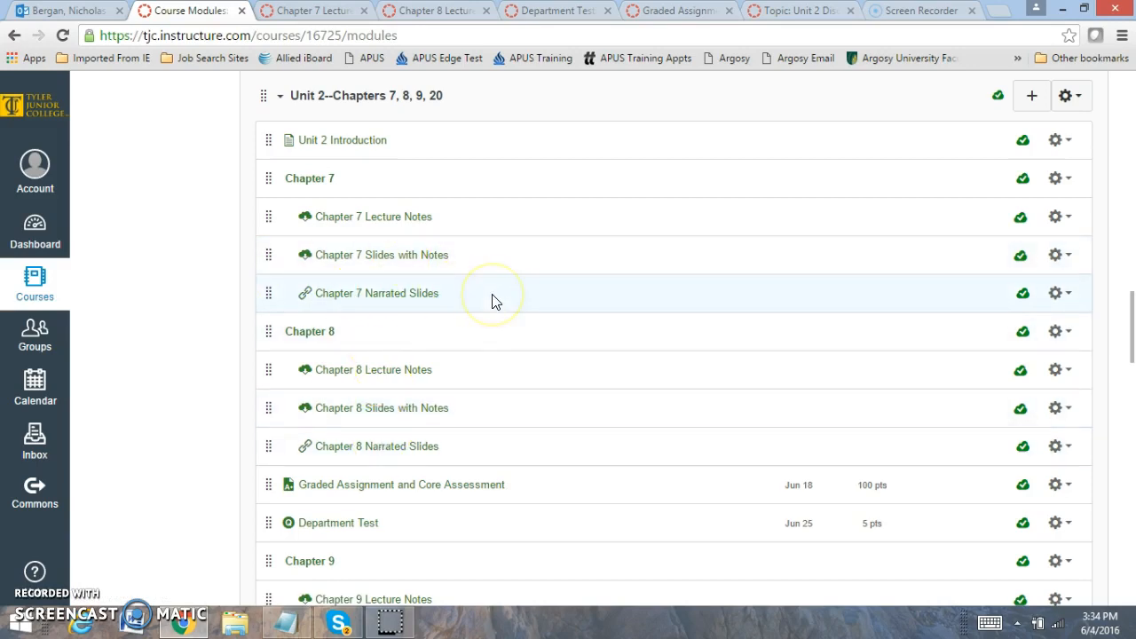
{"action": "mouse_move", "coordinate": [495, 300]}
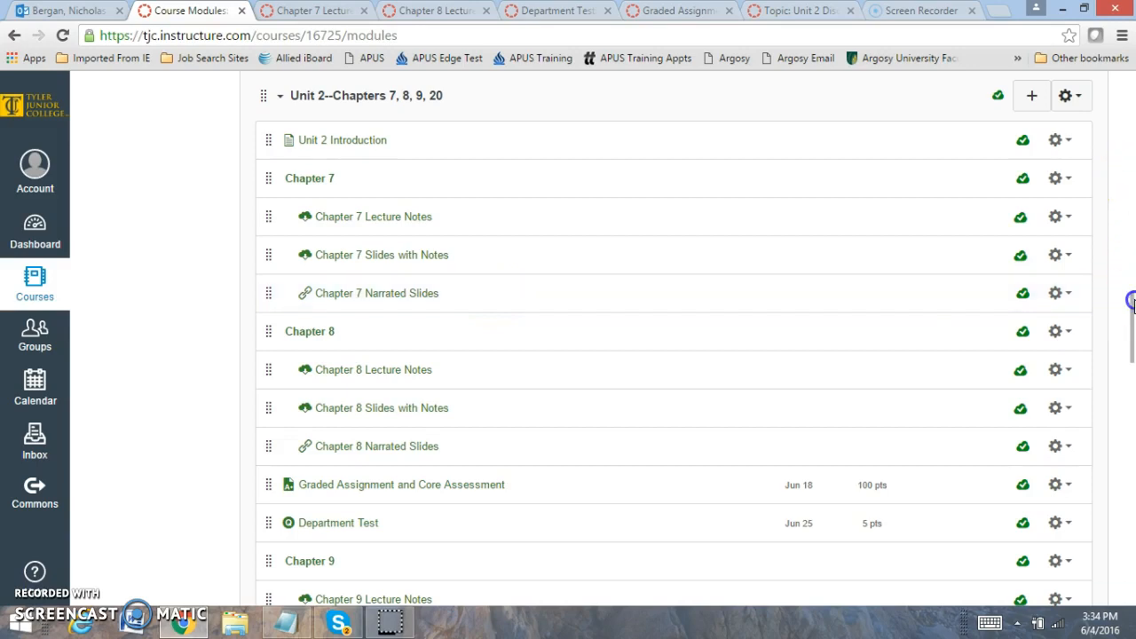
Start a student preview of the Department Test quiz and look over its first question
{"action": "scroll", "scroll_direction": "down", "scroll_amount": 3}
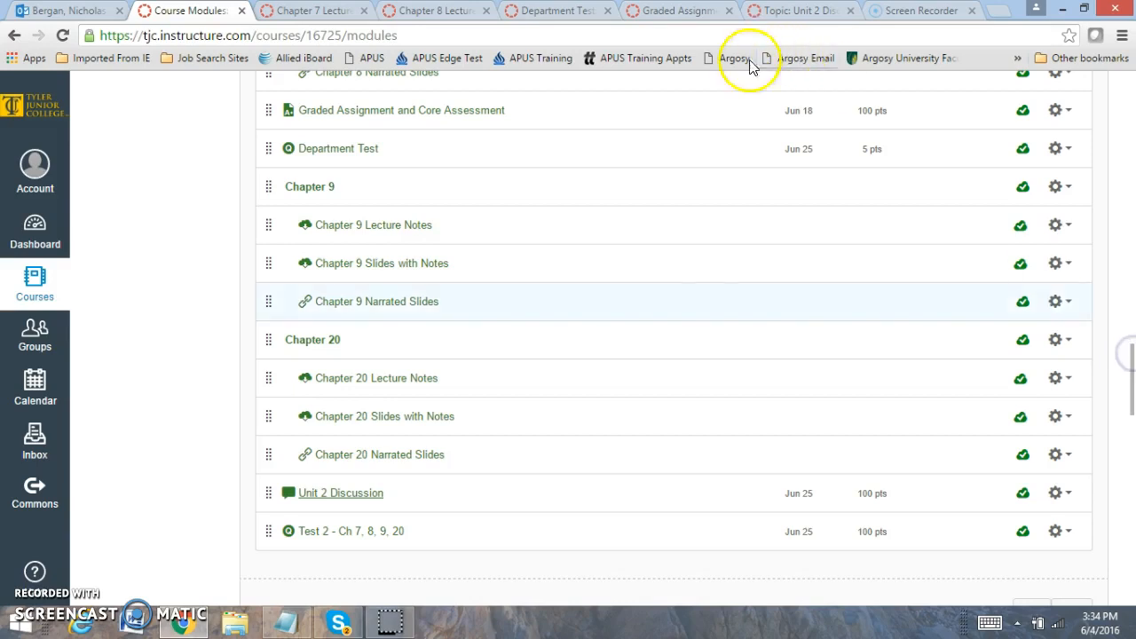
{"action": "mouse_move", "coordinate": [815, 416]}
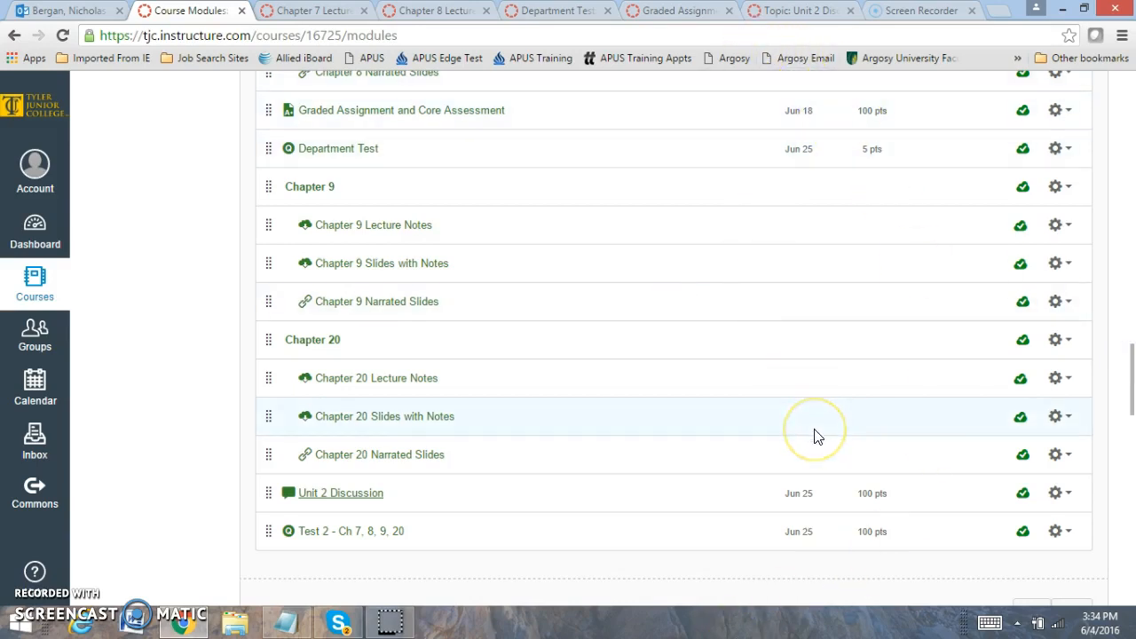
{"action": "mouse_move", "coordinate": [304, 104]}
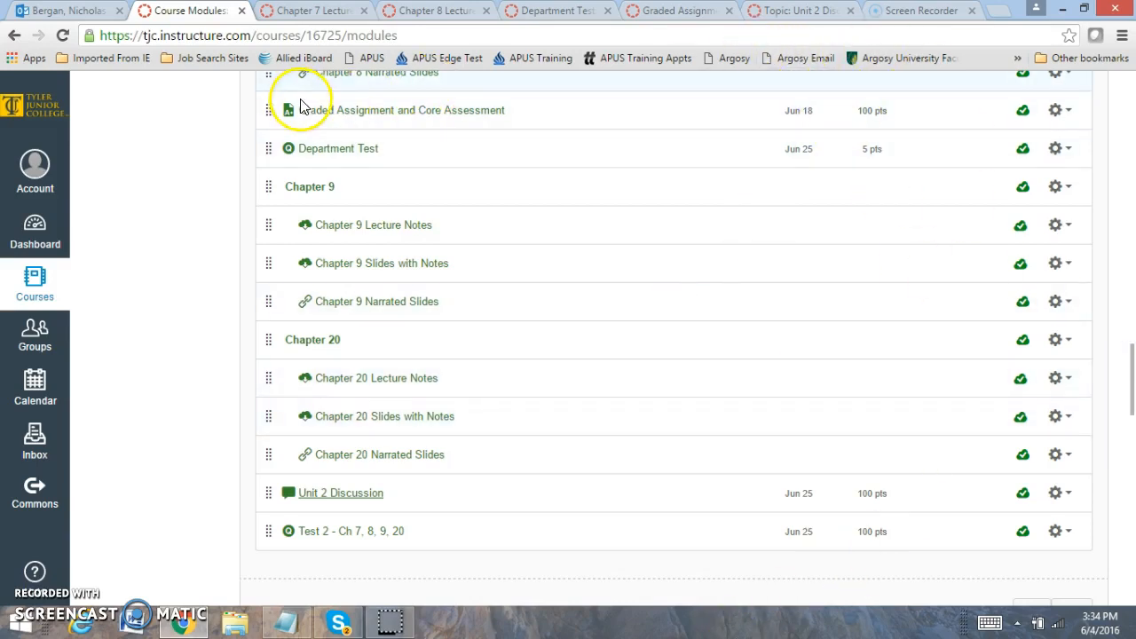
{"action": "mouse_move", "coordinate": [346, 163]}
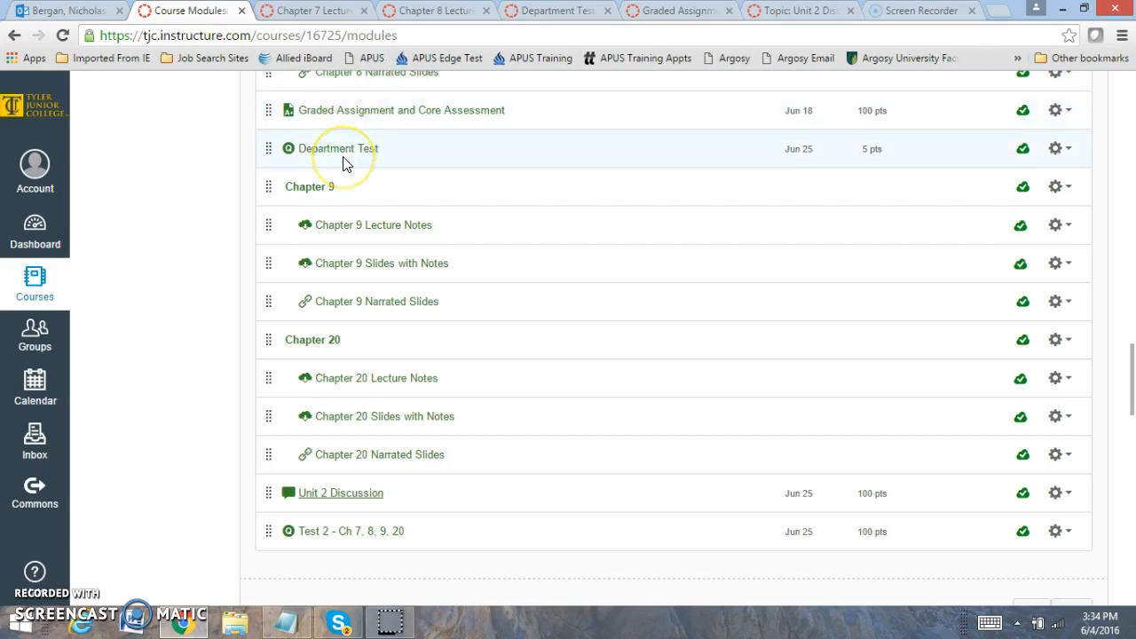
{"action": "mouse_move", "coordinate": [430, 156]}
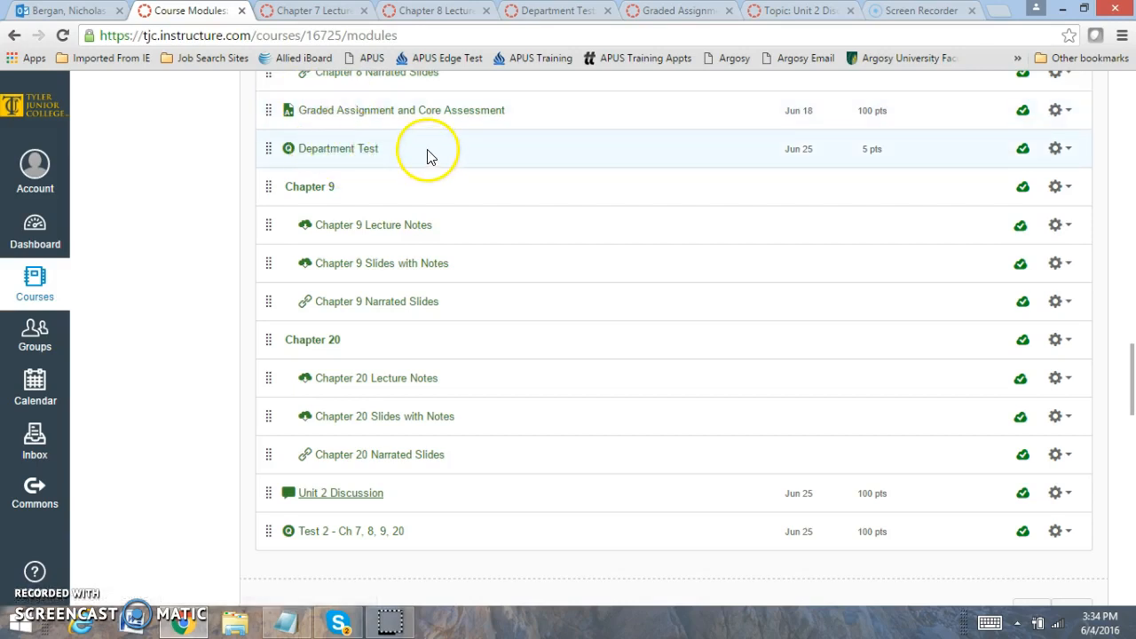
{"action": "mouse_move", "coordinate": [434, 522]}
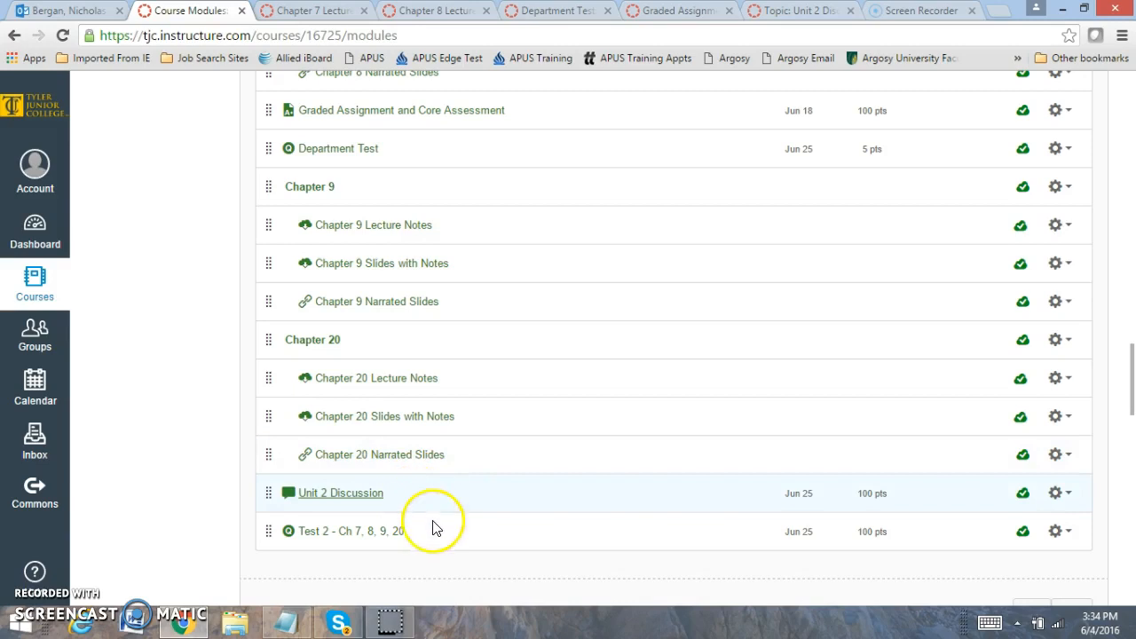
{"action": "mouse_move", "coordinate": [221, 273]}
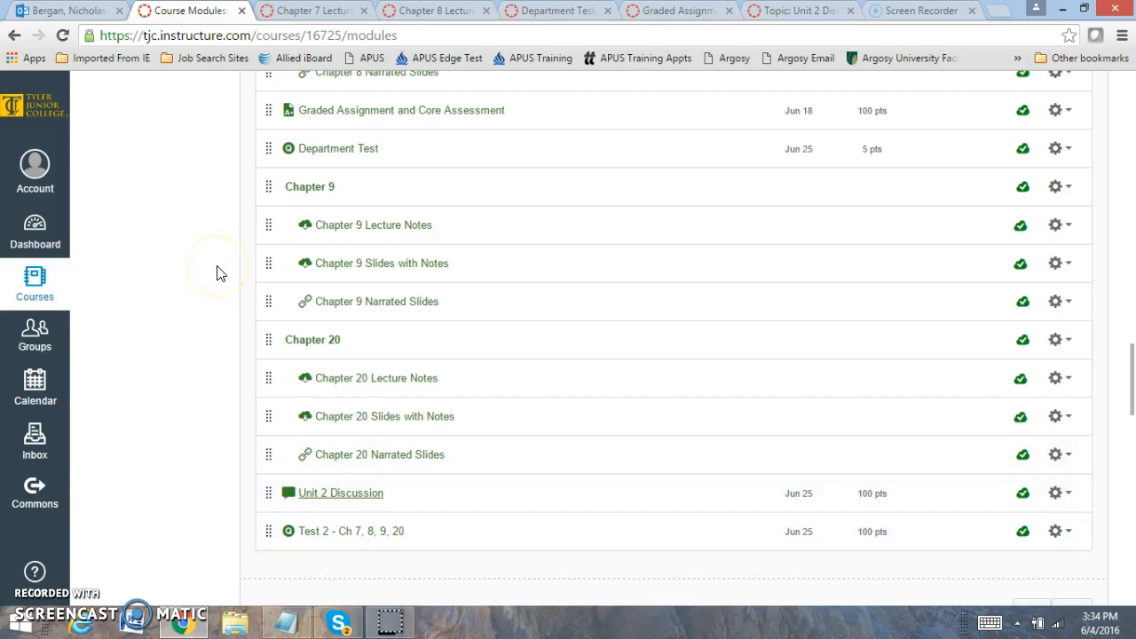
{"action": "left_click", "coordinate": [337, 149]}
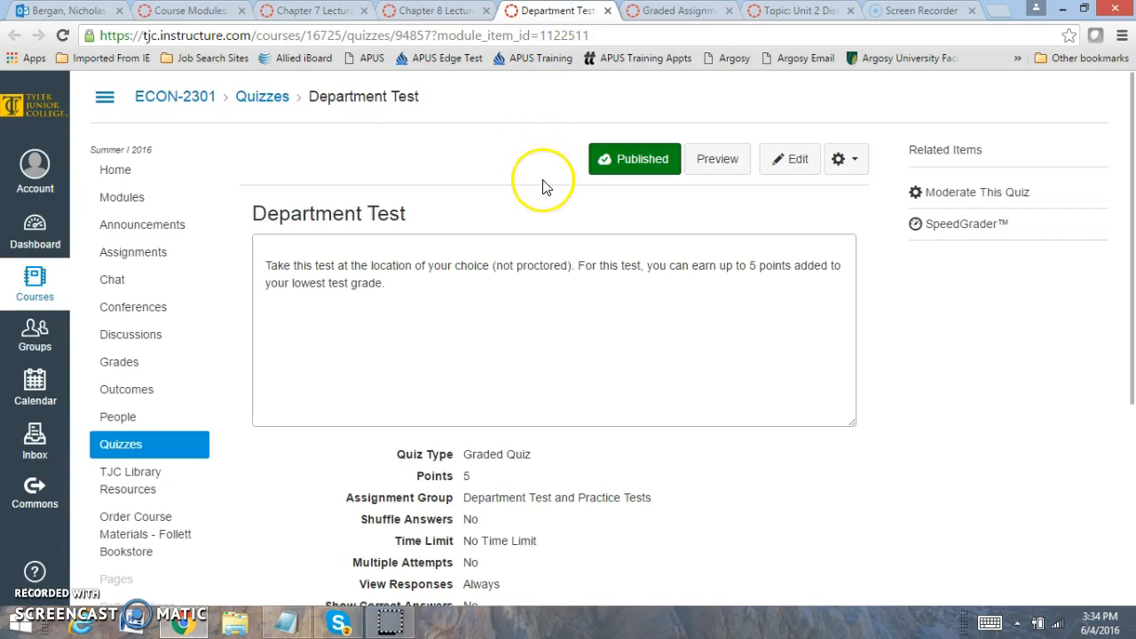
{"action": "mouse_move", "coordinate": [561, 305]}
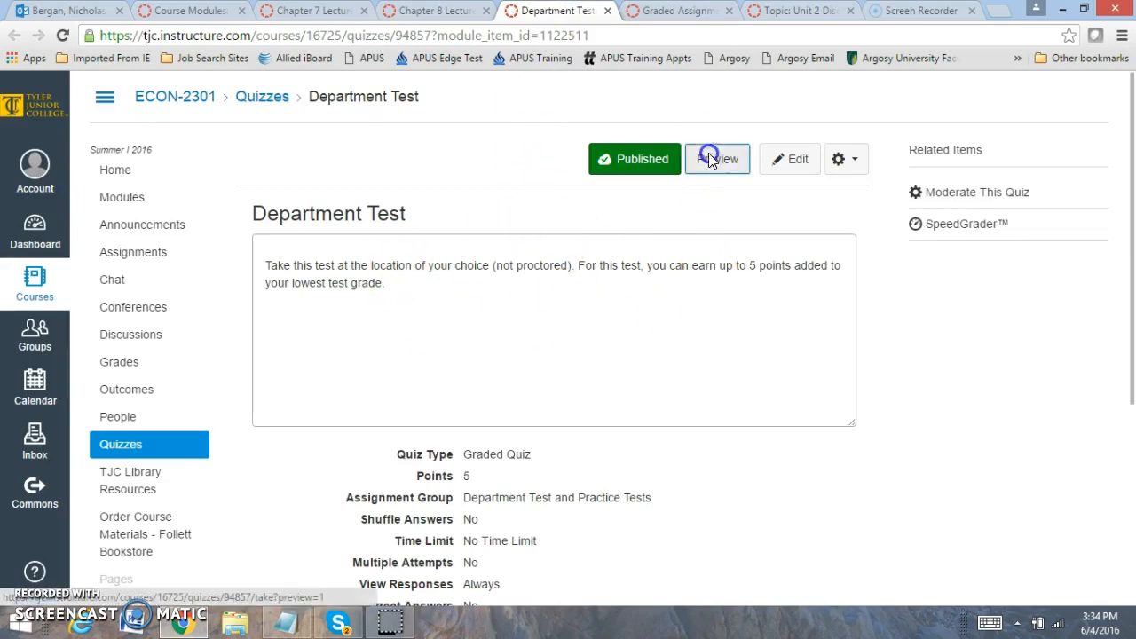
{"action": "left_click", "coordinate": [717, 159]}
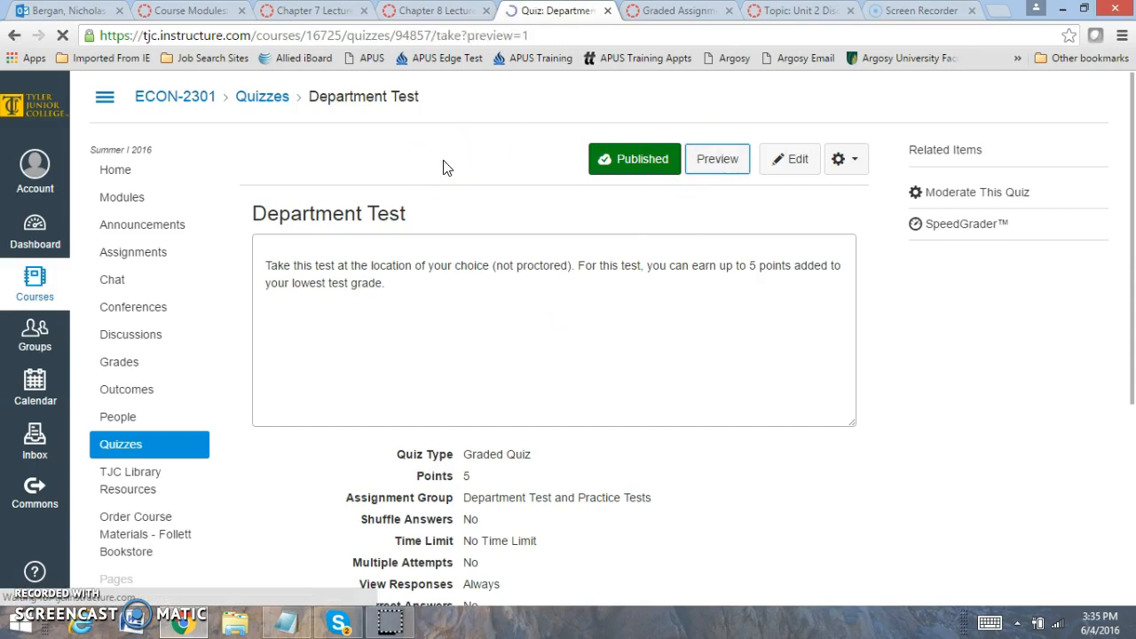
{"action": "left_click", "coordinate": [717, 157]}
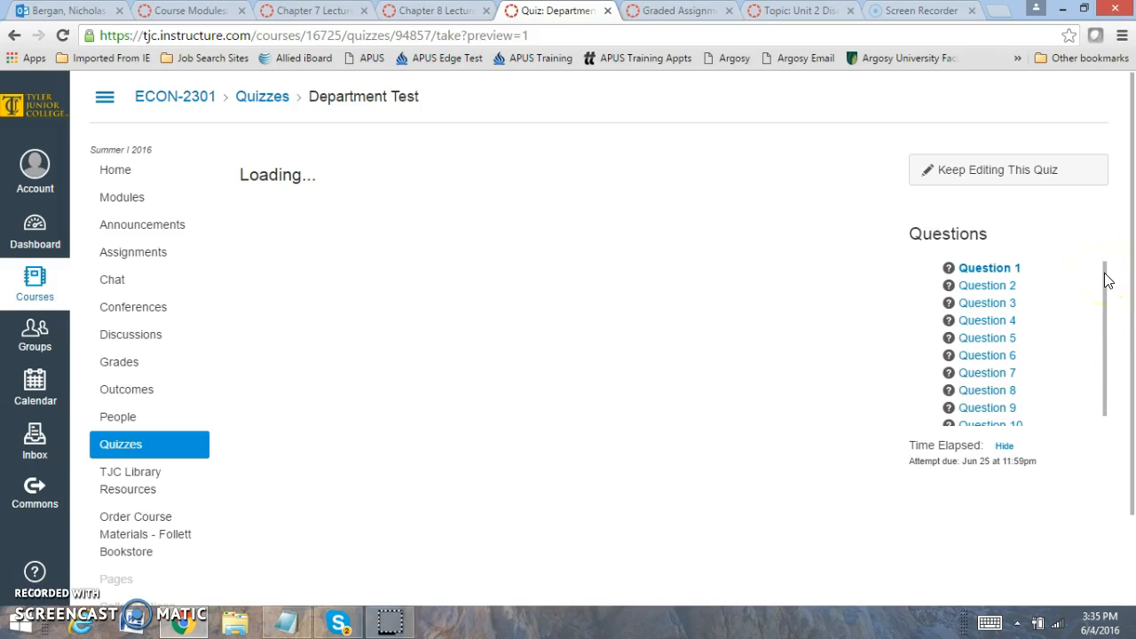
{"action": "scroll", "scroll_direction": "down", "scroll_amount": 3}
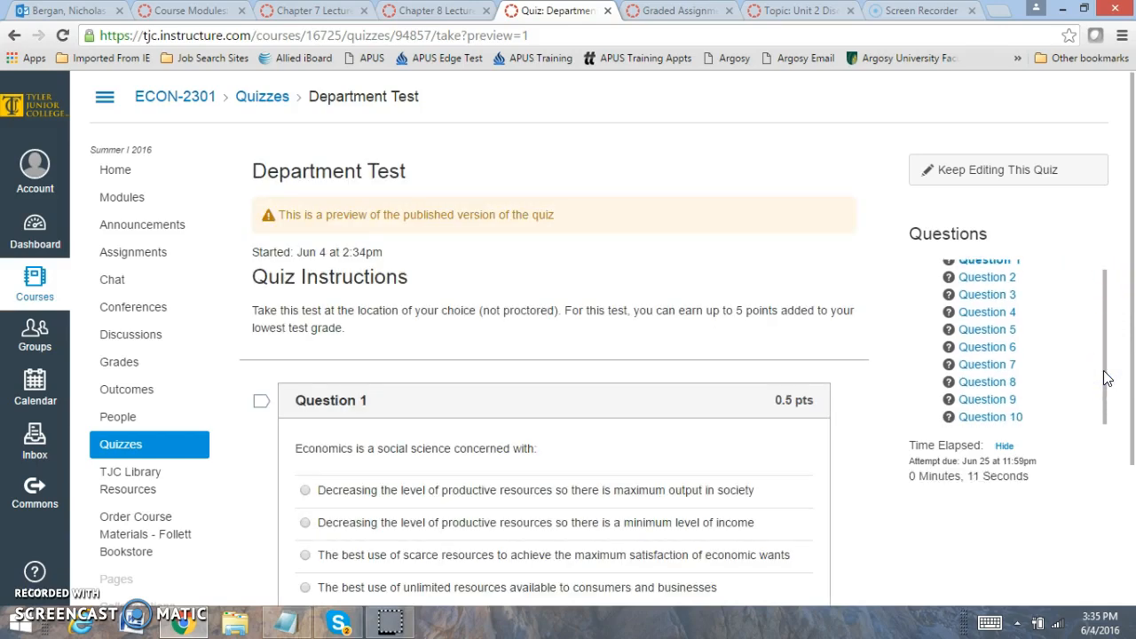
{"action": "scroll", "scroll_direction": "down", "scroll_amount": 3}
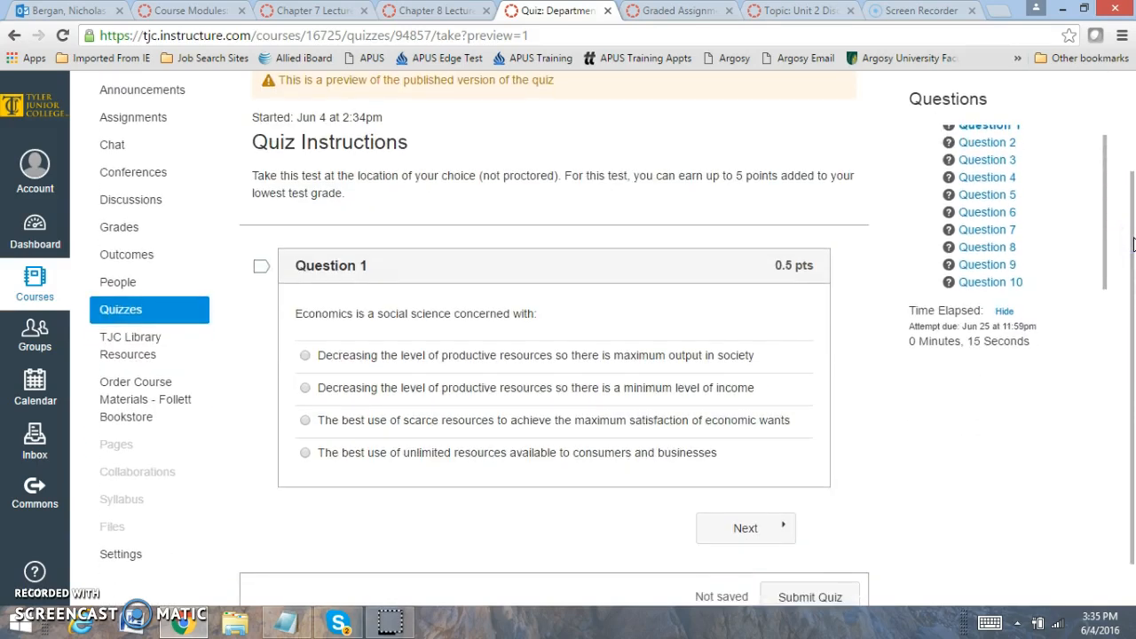
{"action": "mouse_move", "coordinate": [928, 187]}
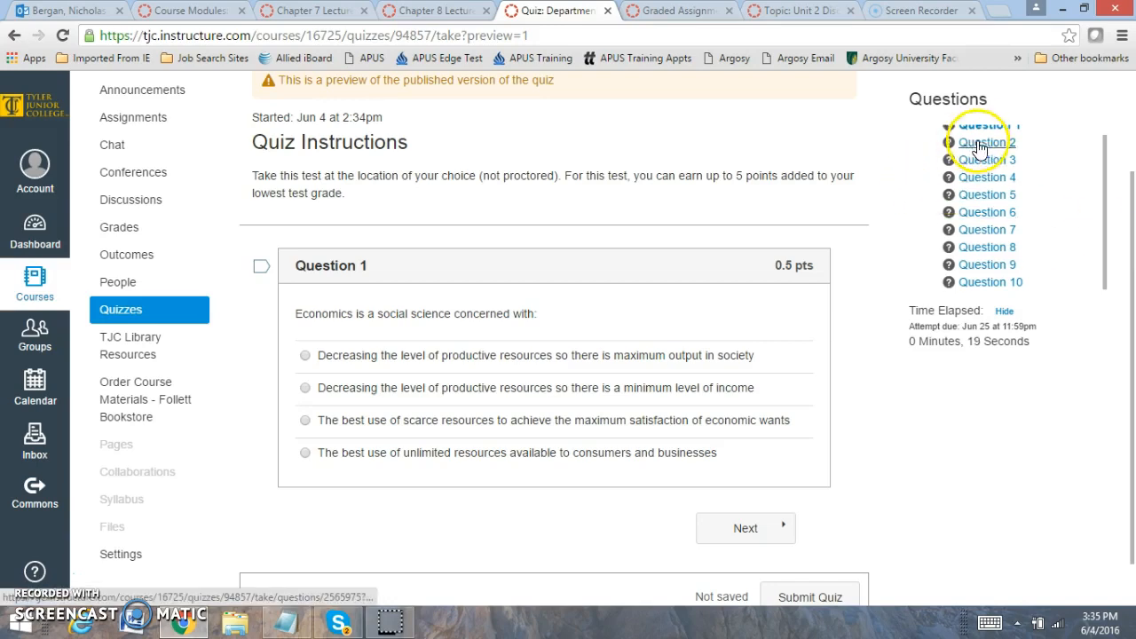
Bring up Question 2 on economics from the Questions sidebar
{"action": "left_click", "coordinate": [986, 142]}
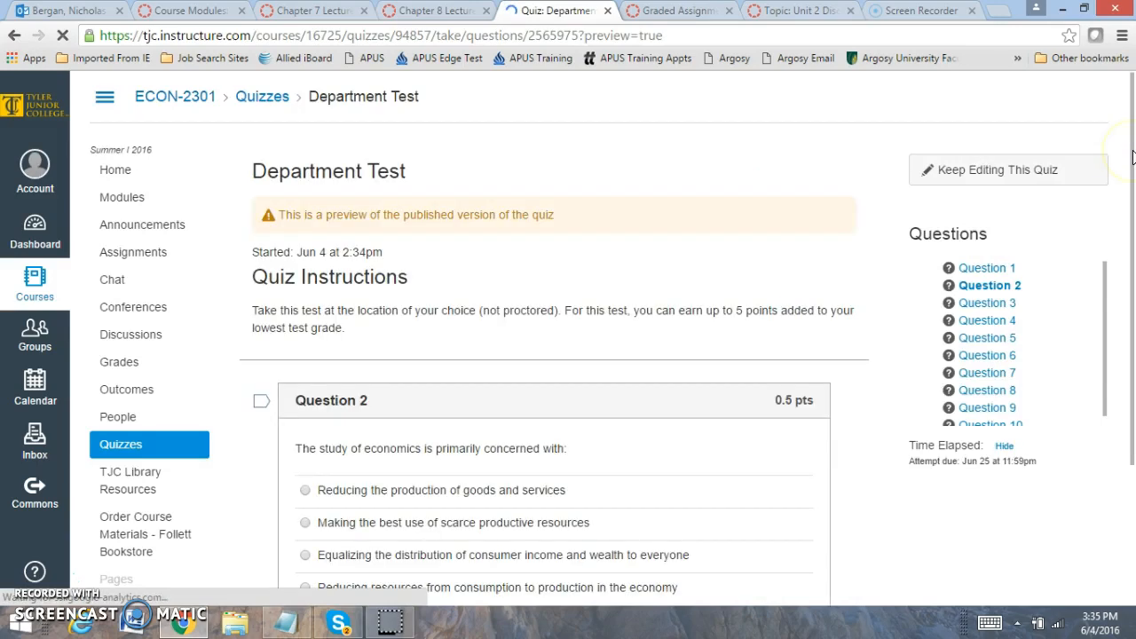
{"action": "scroll", "scroll_direction": "down", "scroll_amount": 3}
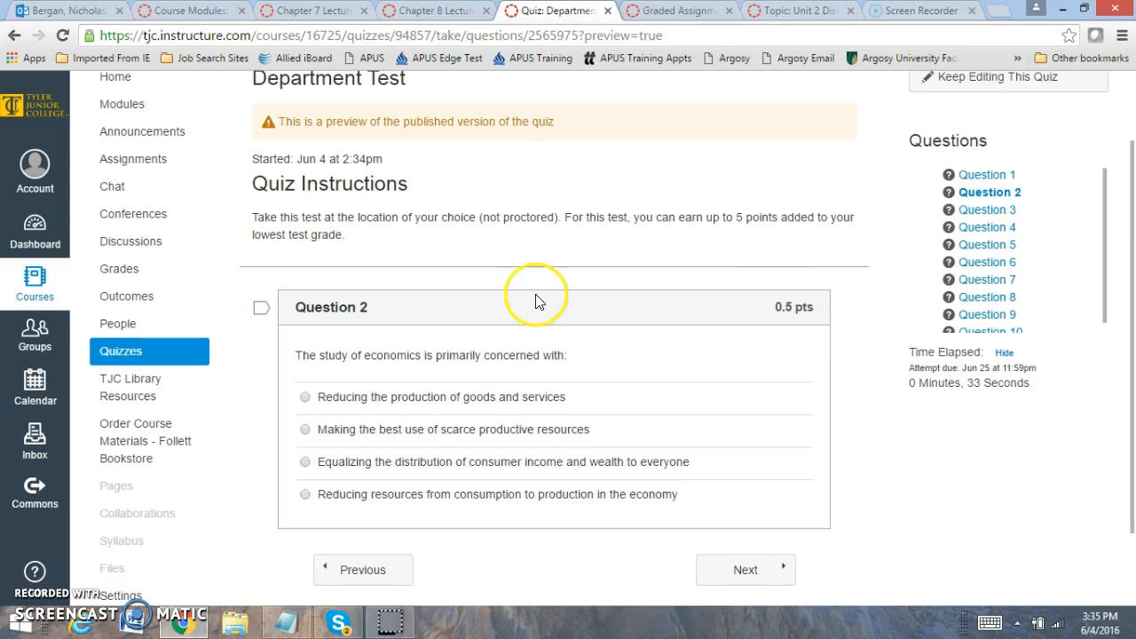
{"action": "mouse_move", "coordinate": [510, 169]}
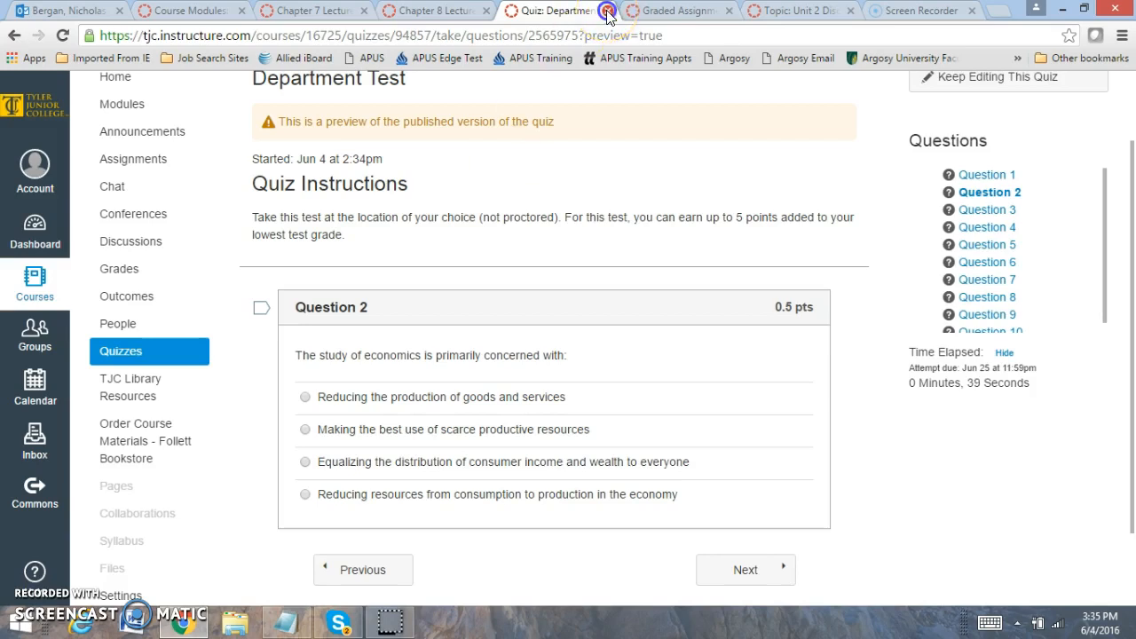
Review the Graded Assignment and Core Assessment description down to the instructor note on CT1 and EQS1
{"action": "left_click", "coordinate": [675, 10]}
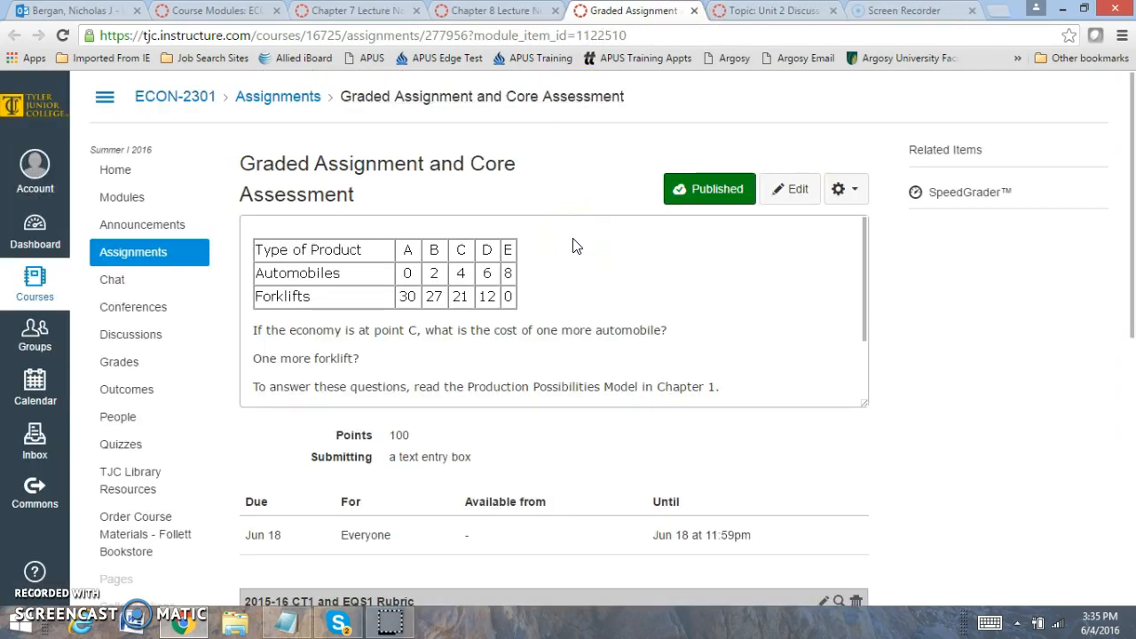
{"action": "mouse_move", "coordinate": [584, 161]}
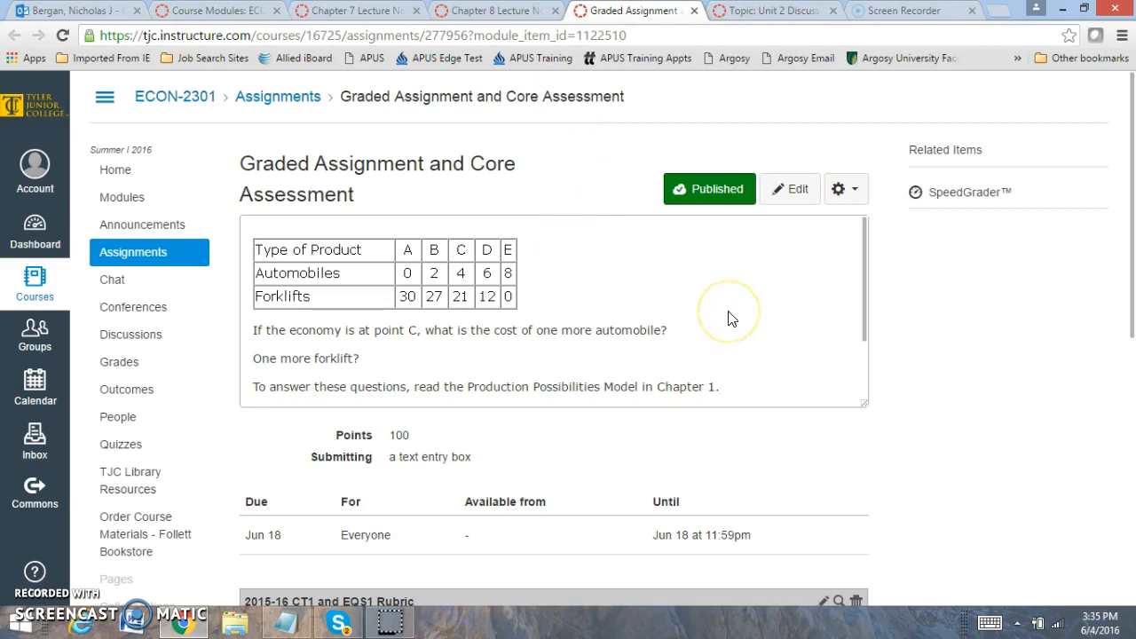
{"action": "mouse_move", "coordinate": [753, 313]}
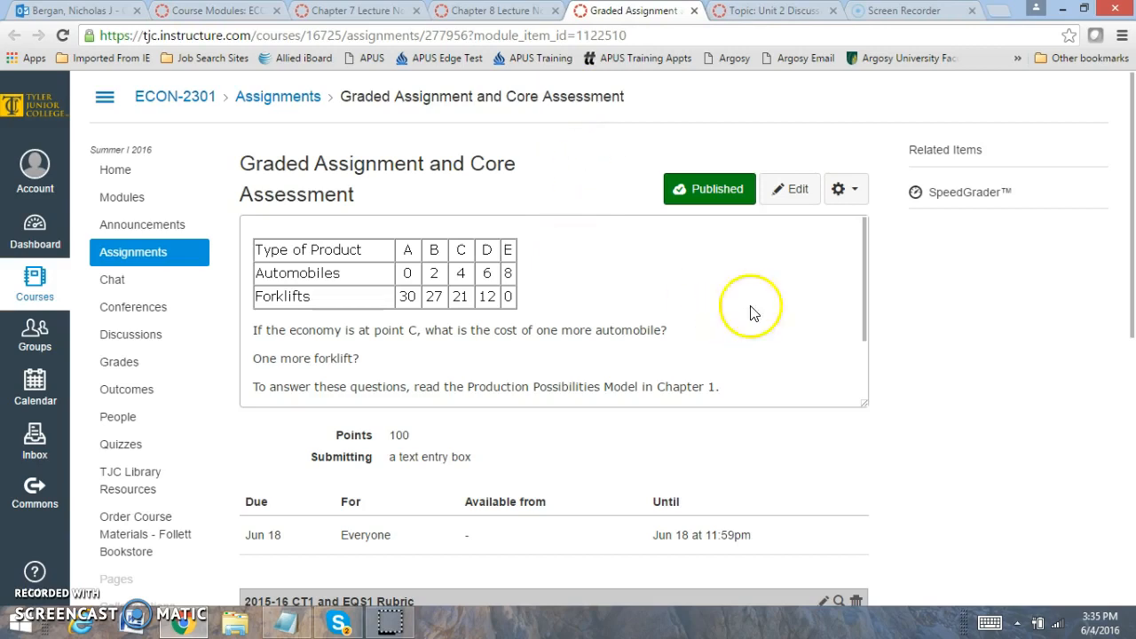
{"action": "mouse_move", "coordinate": [464, 242]}
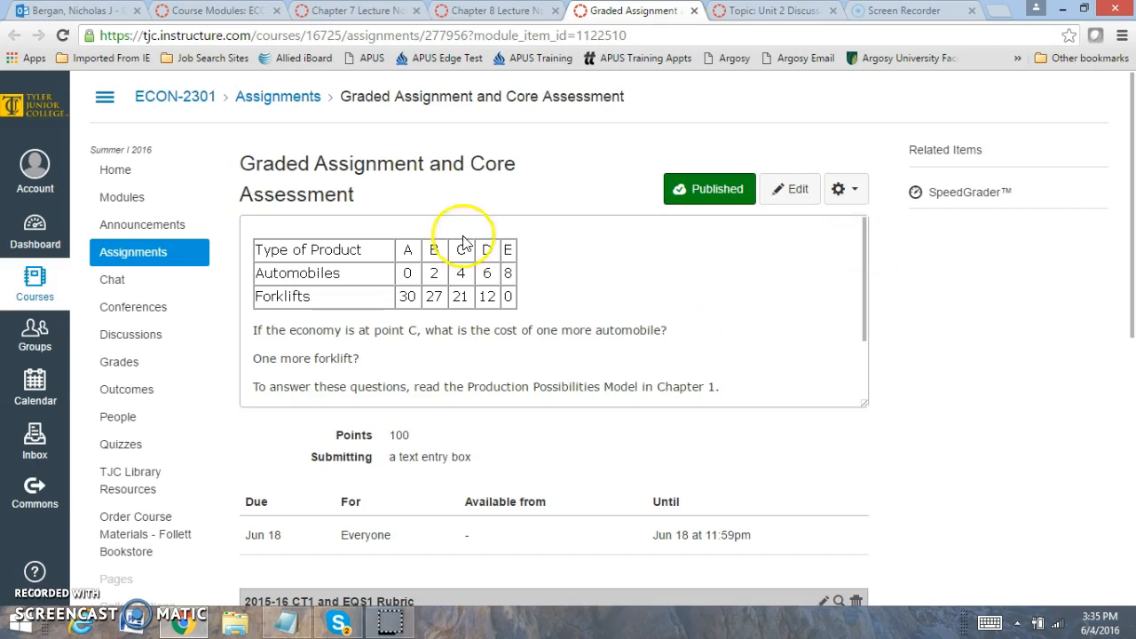
{"action": "mouse_move", "coordinate": [260, 296]}
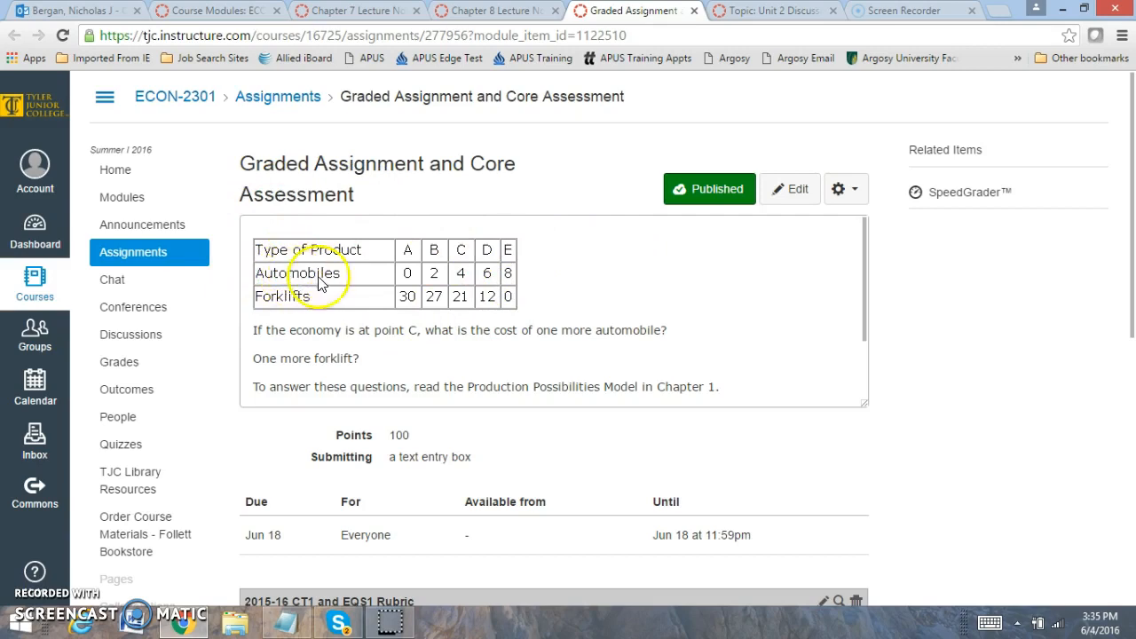
{"action": "mouse_move", "coordinate": [648, 300]}
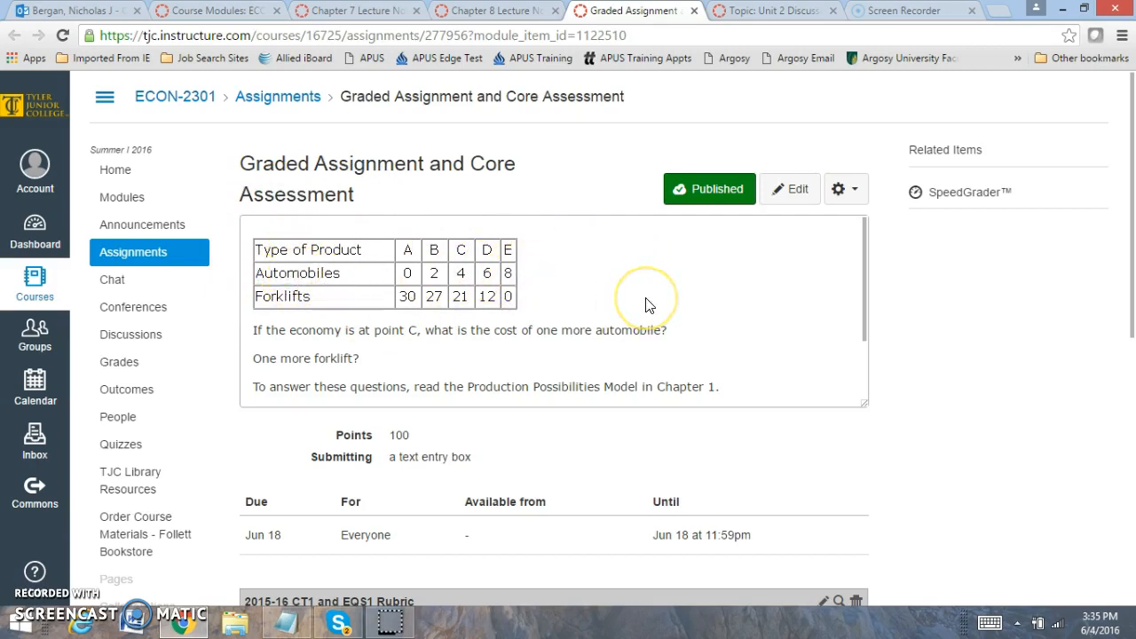
{"action": "mouse_move", "coordinate": [264, 329]}
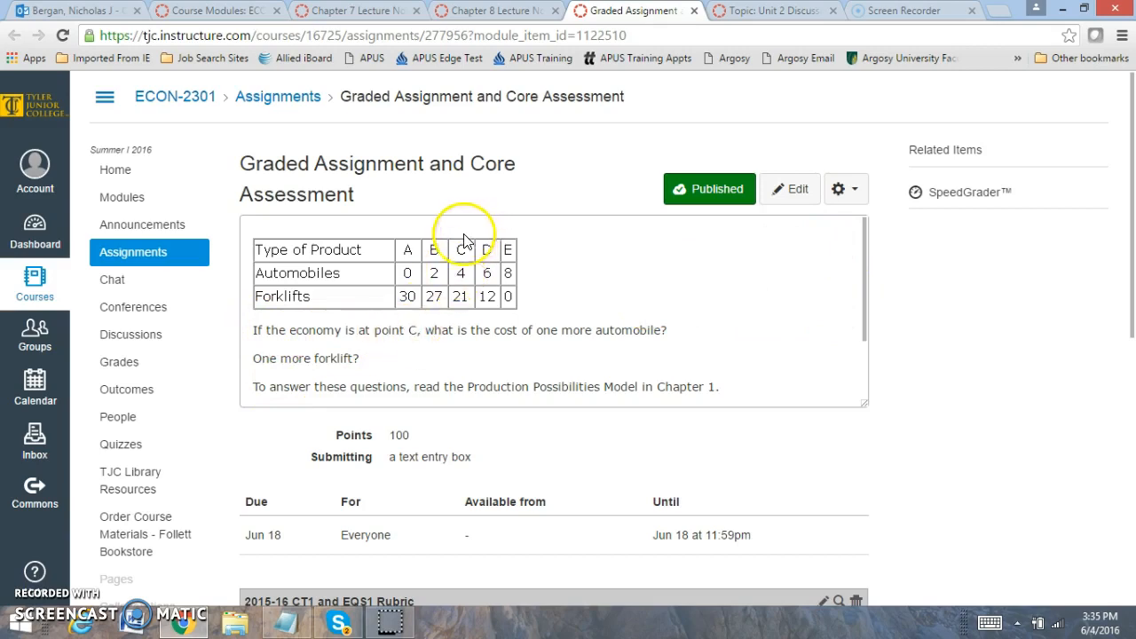
{"action": "mouse_move", "coordinate": [596, 330]}
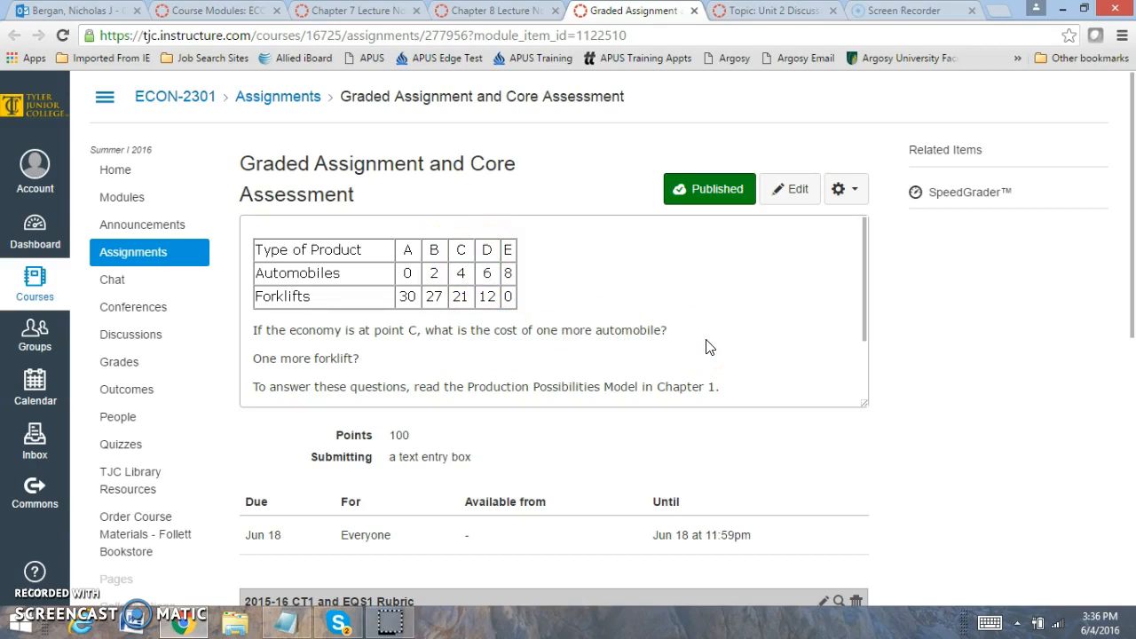
{"action": "mouse_move", "coordinate": [578, 302]}
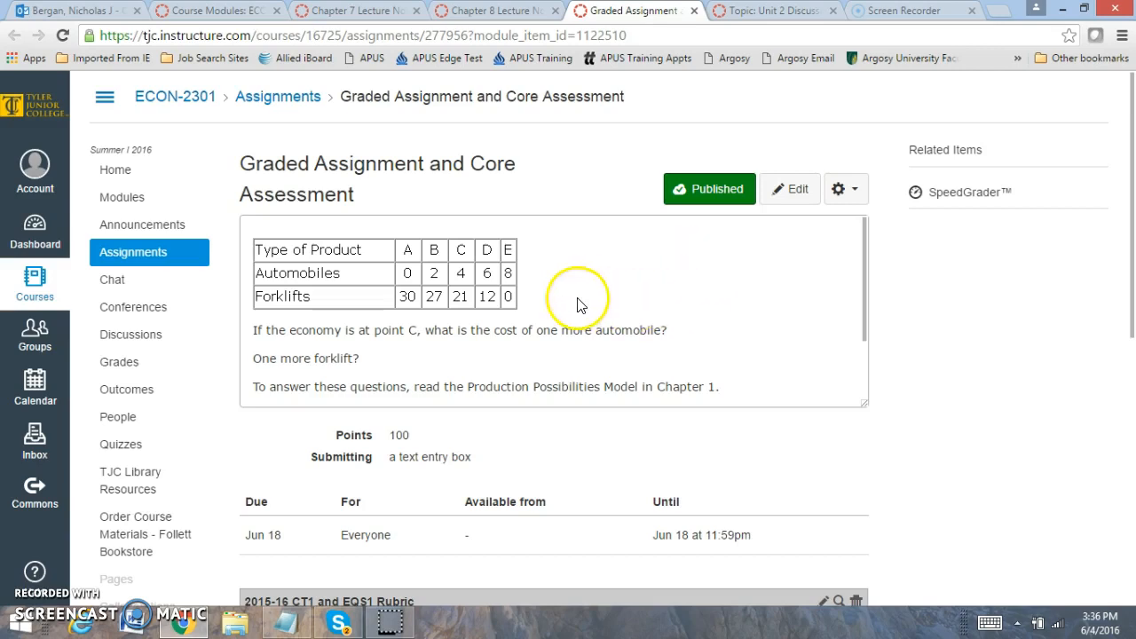
{"action": "mouse_move", "coordinate": [749, 362]}
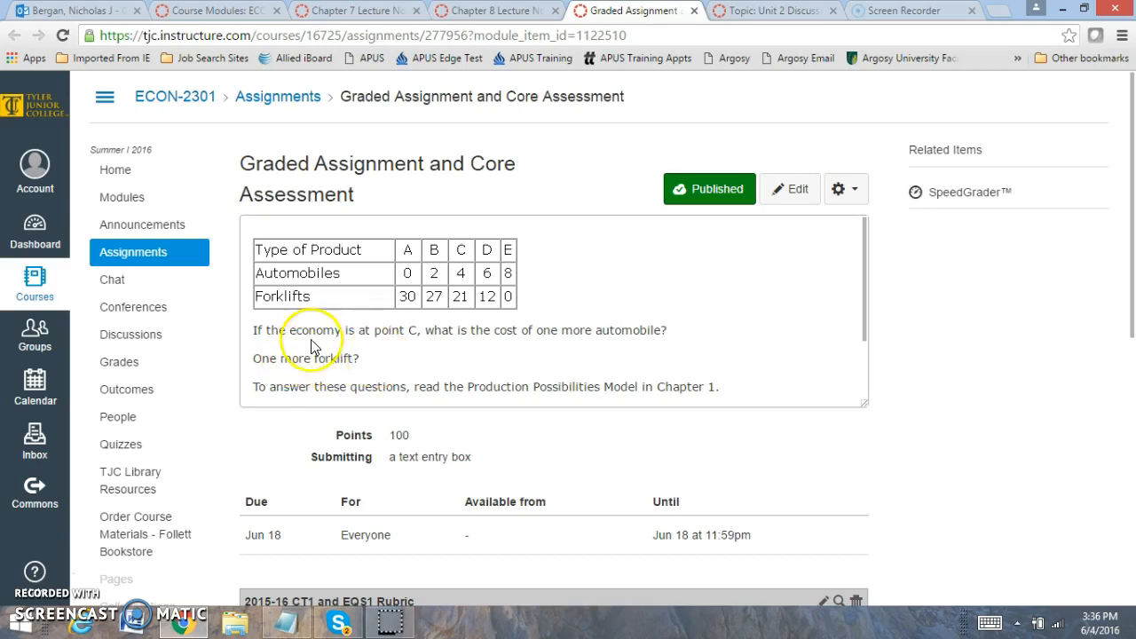
{"action": "mouse_move", "coordinate": [376, 369]}
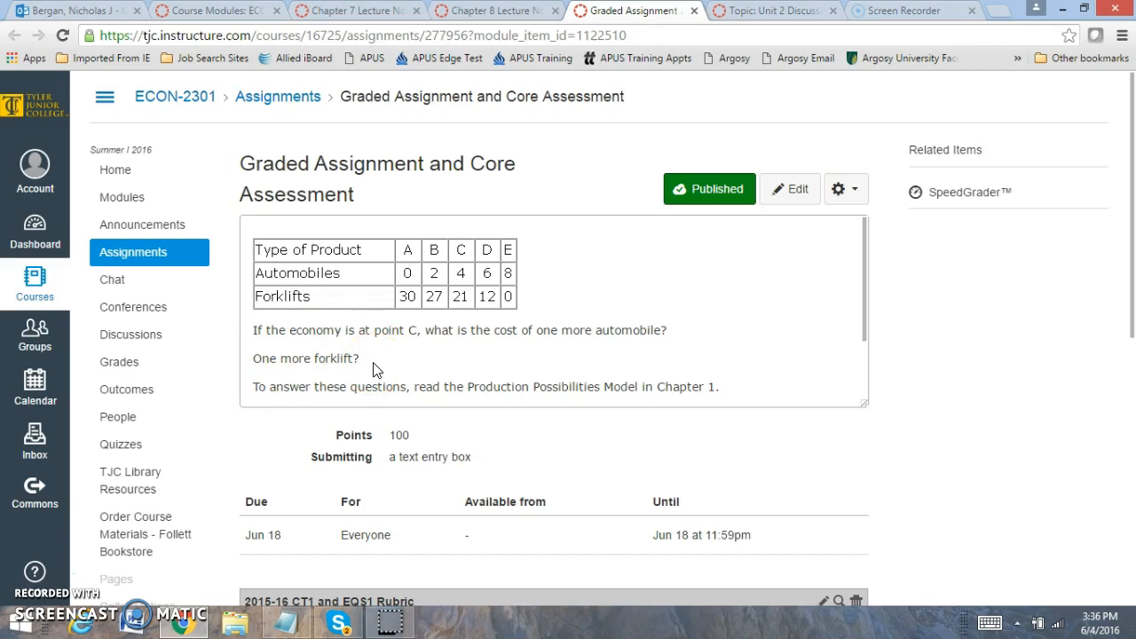
{"action": "mouse_move", "coordinate": [644, 302]}
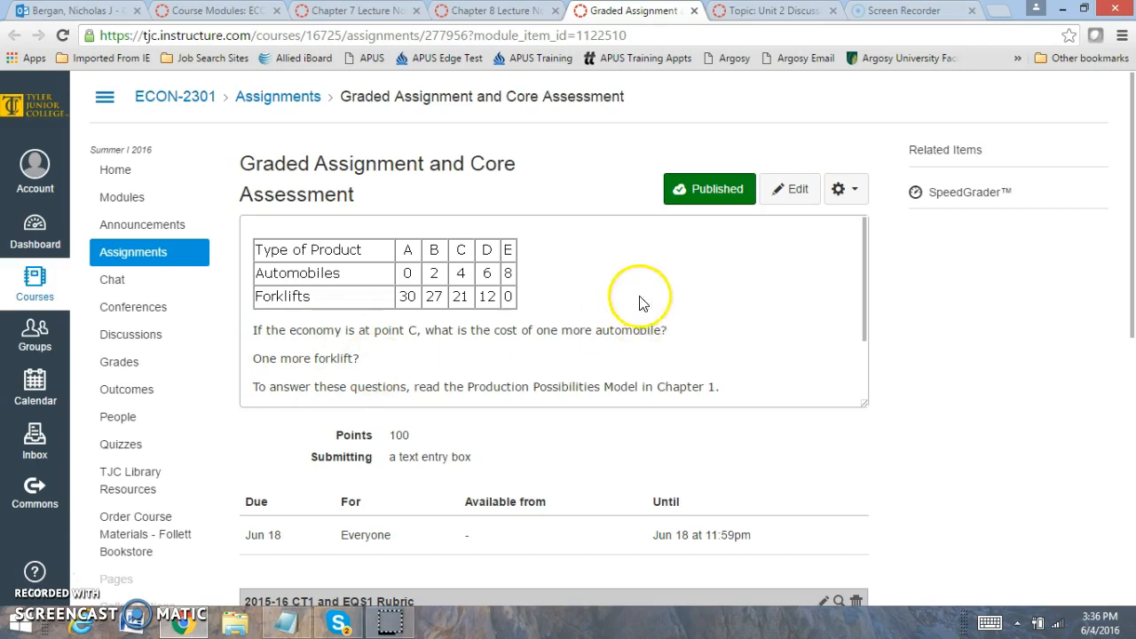
{"action": "mouse_move", "coordinate": [683, 337]}
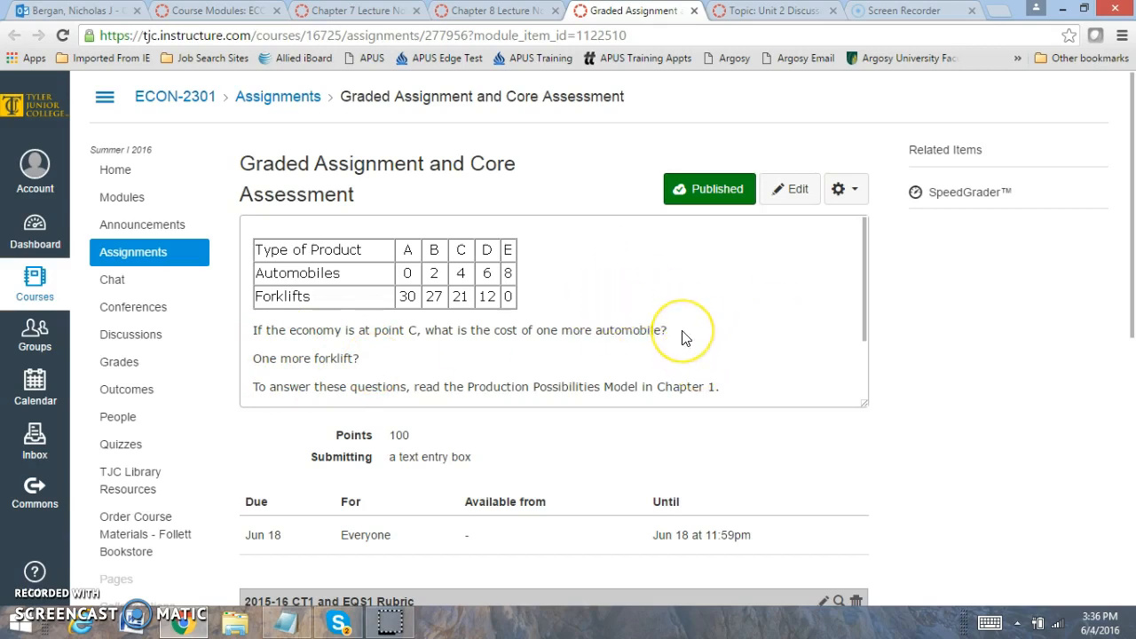
{"action": "mouse_move", "coordinate": [377, 362]}
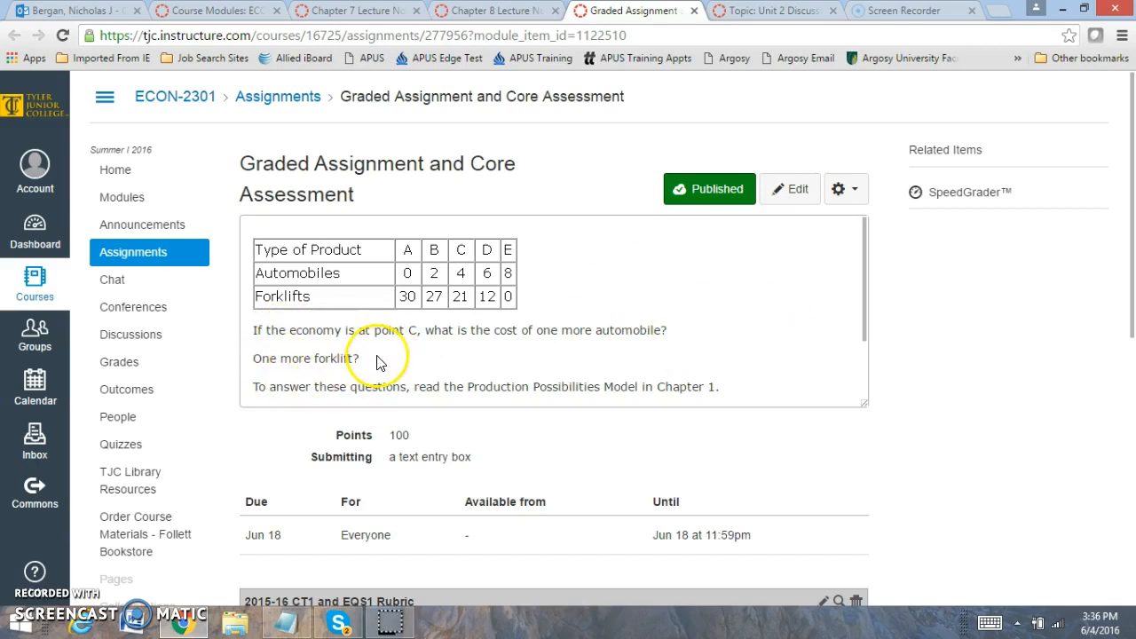
{"action": "mouse_move", "coordinate": [377, 359]}
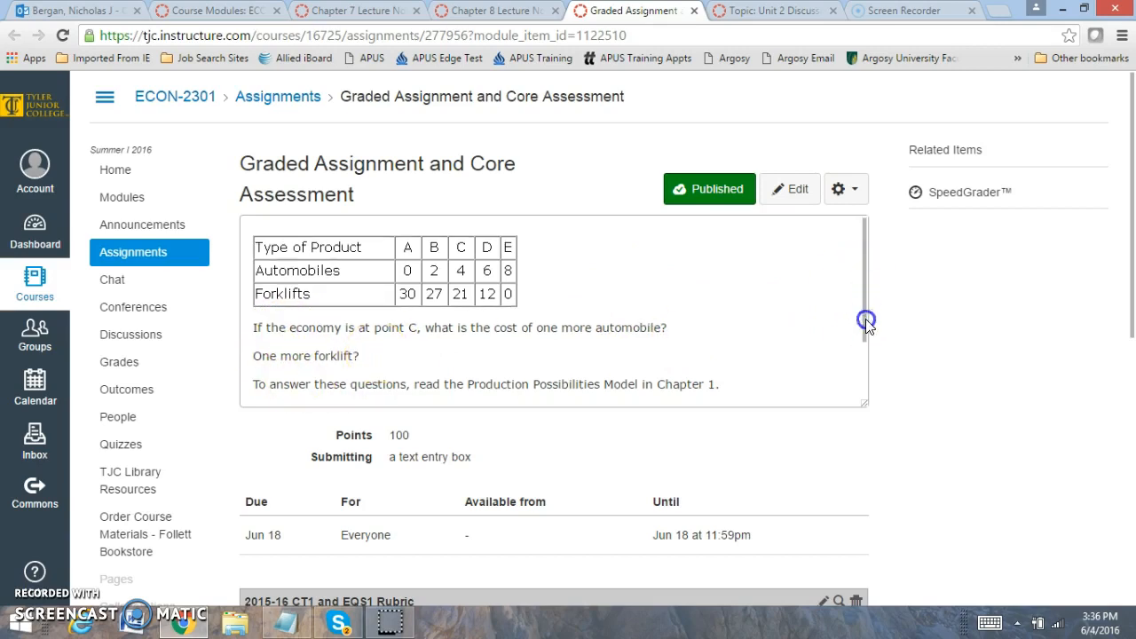
{"action": "scroll", "scroll_direction": "down", "scroll_amount": 3}
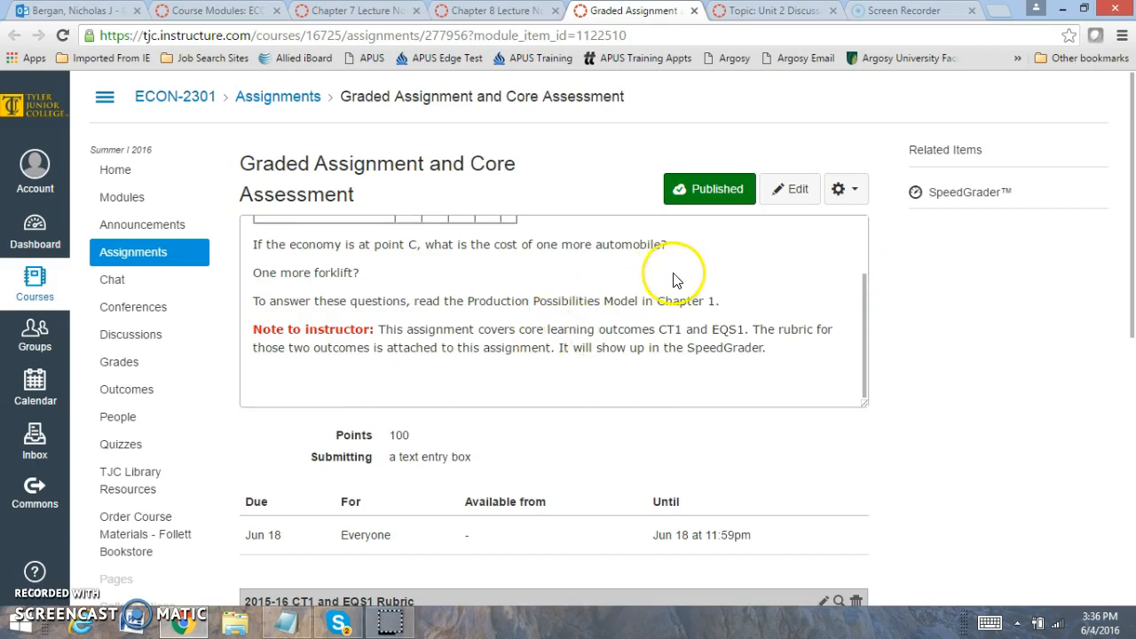
{"action": "mouse_move", "coordinate": [794, 266]}
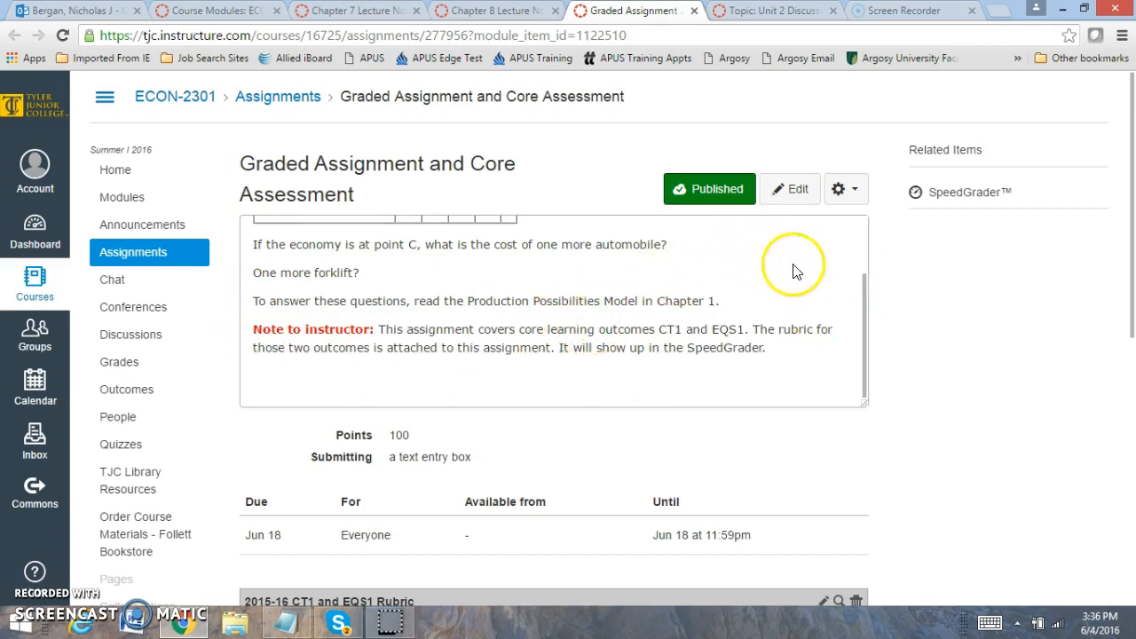
{"action": "mouse_move", "coordinate": [701, 10]}
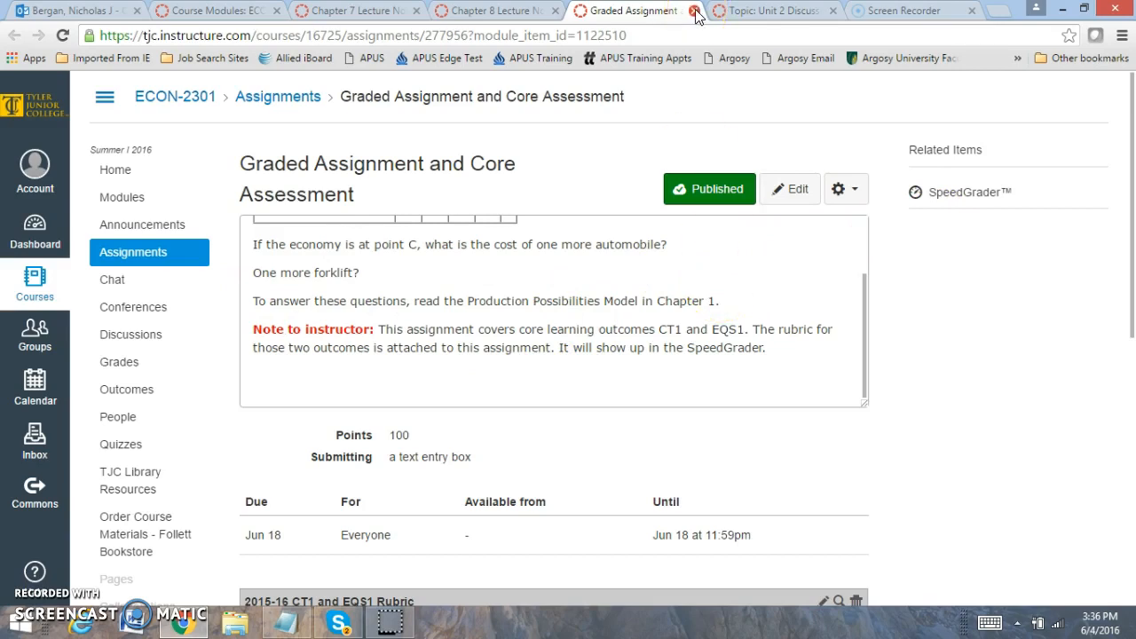
Close the Graded Assignment page so the Unit 2 Discussion on price flexibility shows
{"action": "left_click", "coordinate": [695, 10]}
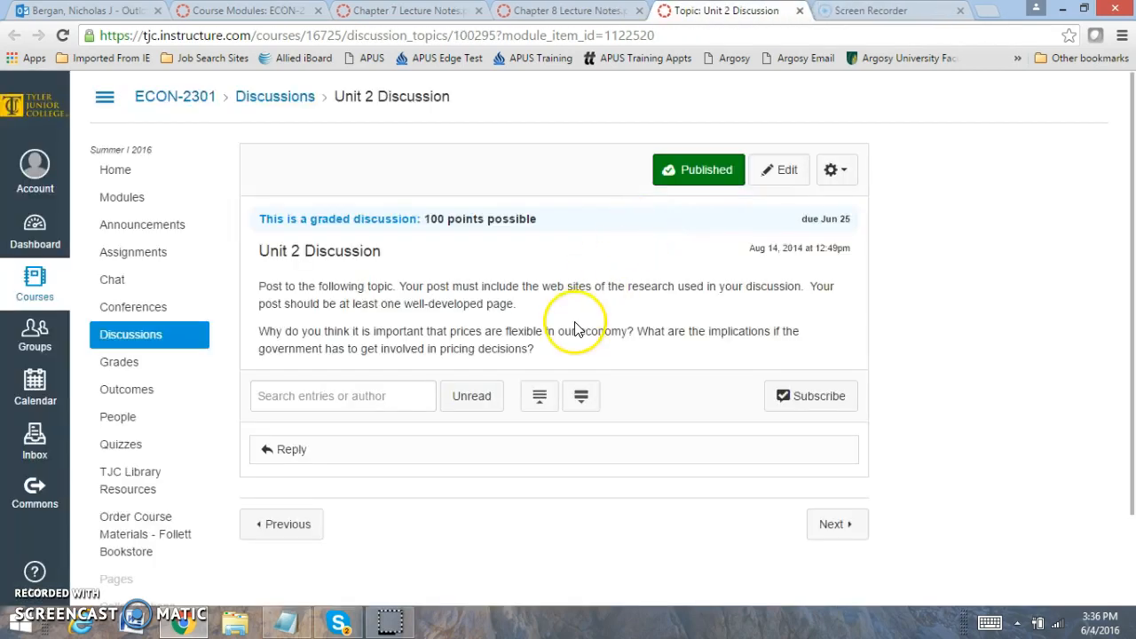
{"action": "mouse_move", "coordinate": [575, 309]}
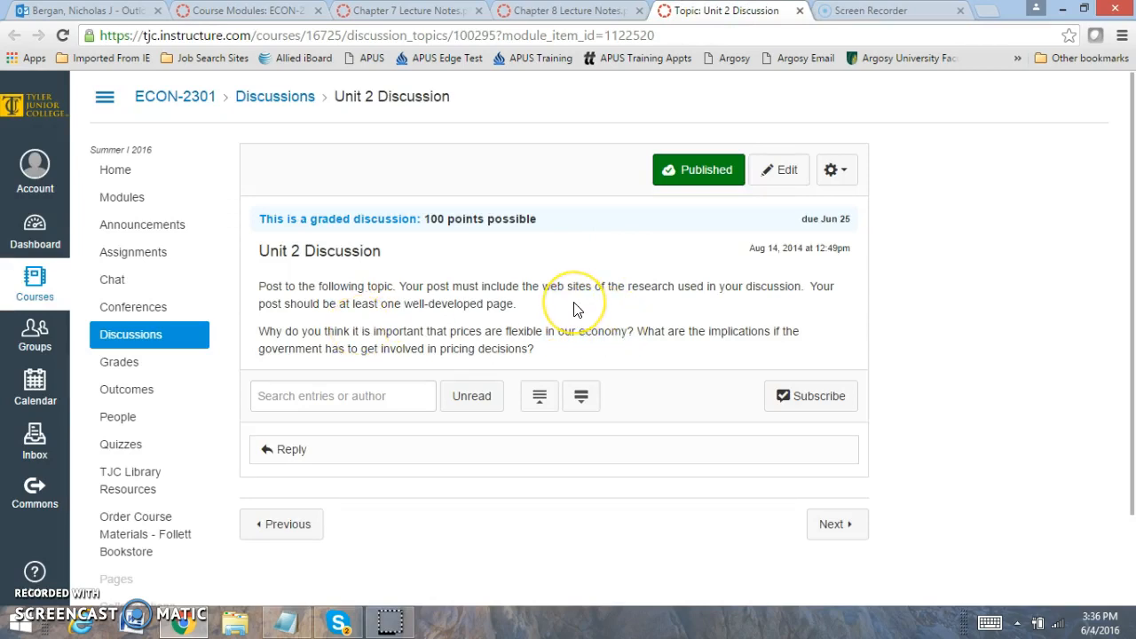
{"action": "mouse_move", "coordinate": [576, 306]}
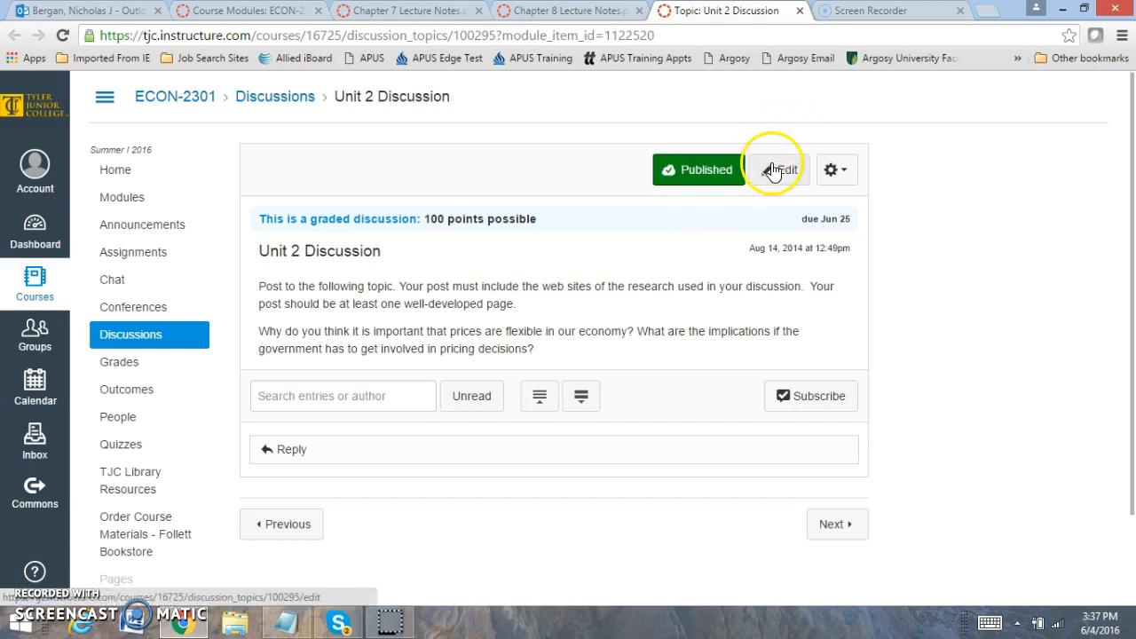
Begin editing the Unit 2 Discussion topic
{"action": "left_click", "coordinate": [778, 170]}
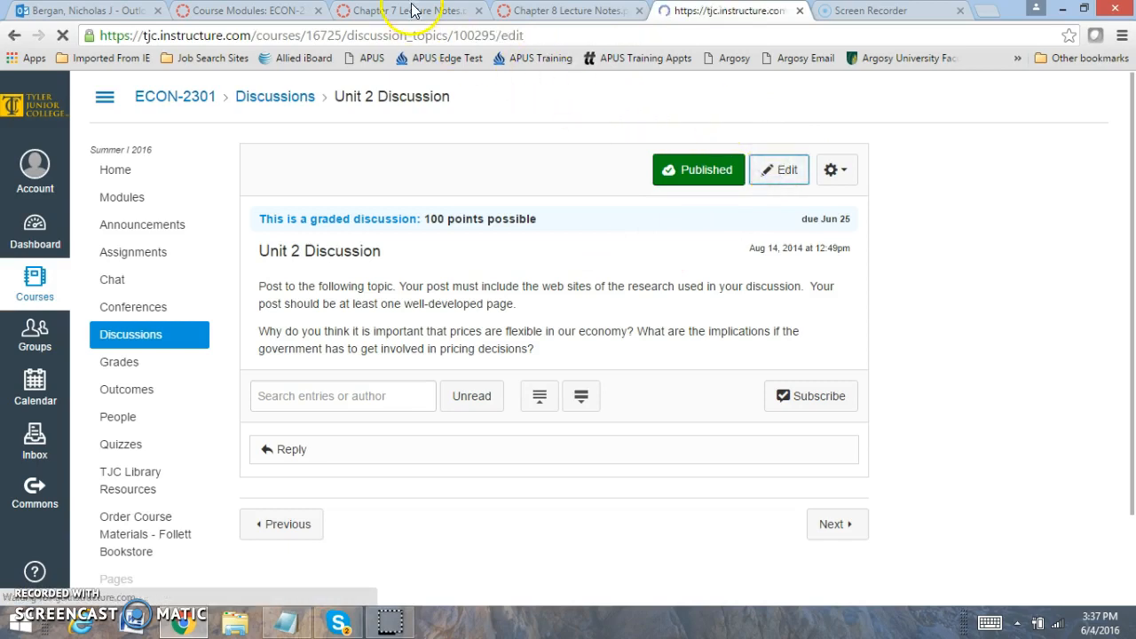
Read the Chapter 7 Lecture Notes PDF down to page 4 on nominal versus real GDP
{"action": "left_click", "coordinate": [404, 10]}
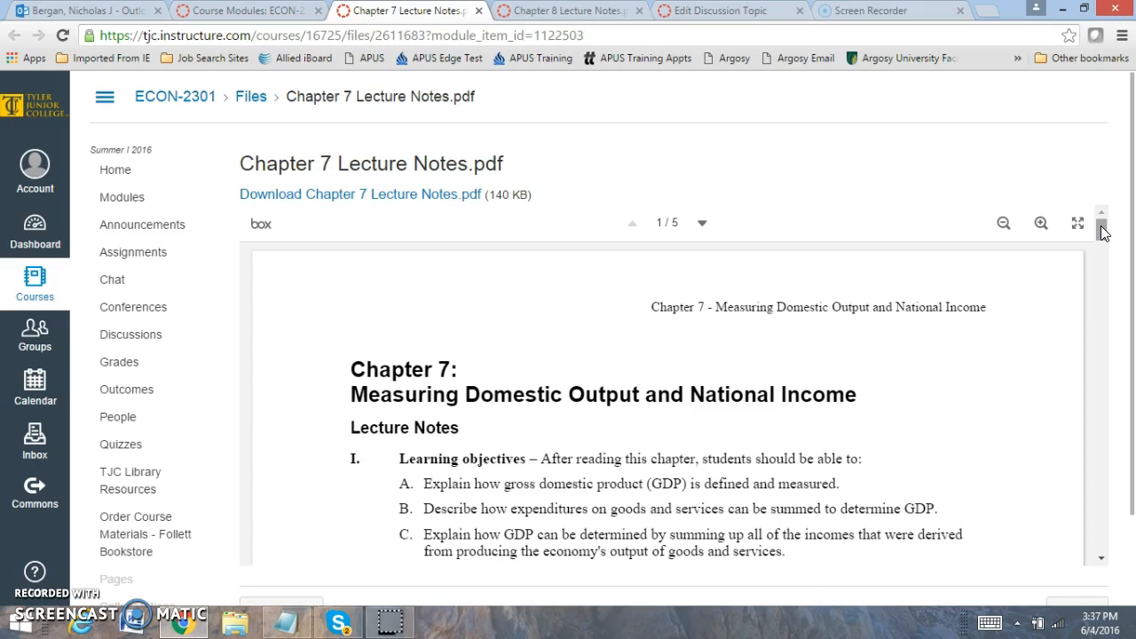
{"action": "scroll", "scroll_direction": "down", "scroll_amount": 3}
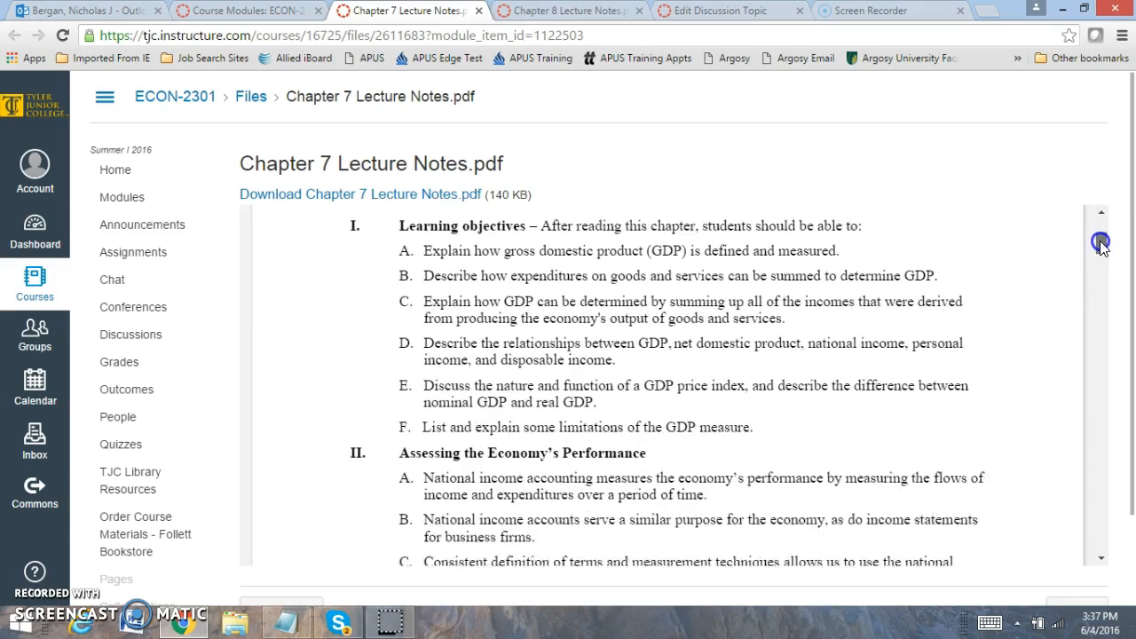
{"action": "scroll", "scroll_direction": "down", "scroll_amount": 3}
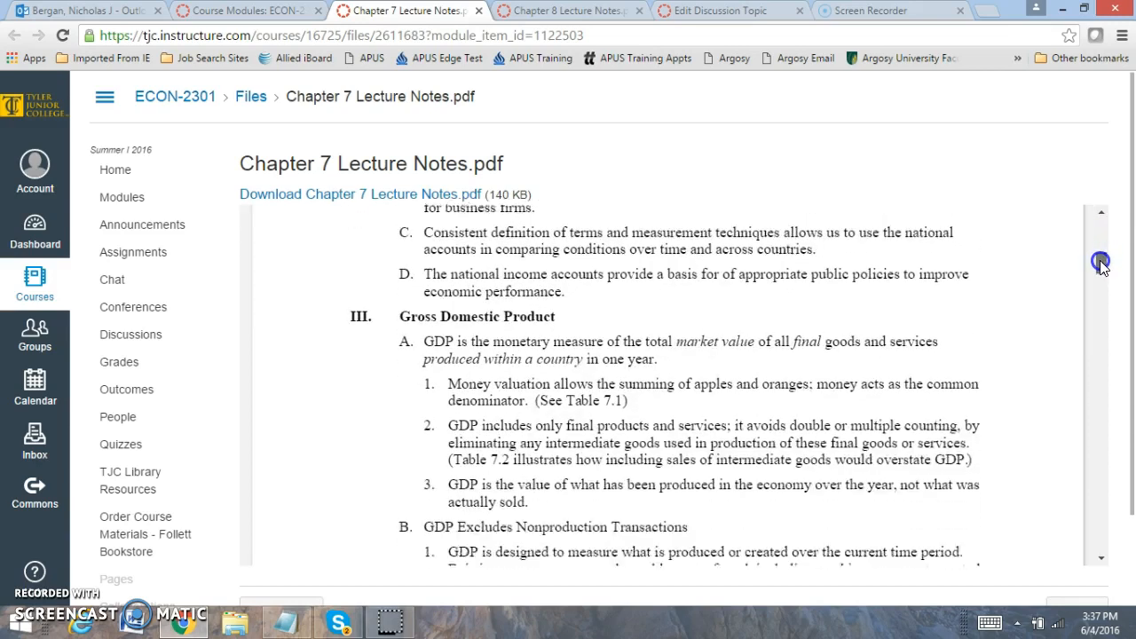
{"action": "scroll", "scroll_direction": "down", "scroll_amount": 3}
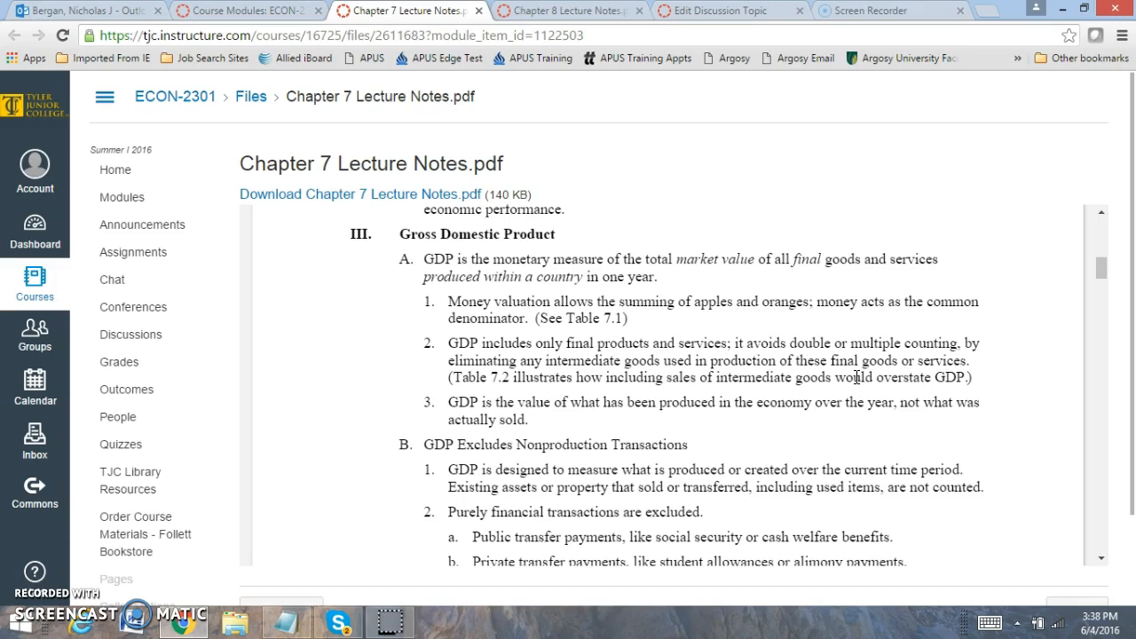
{"action": "mouse_move", "coordinate": [1127, 267]}
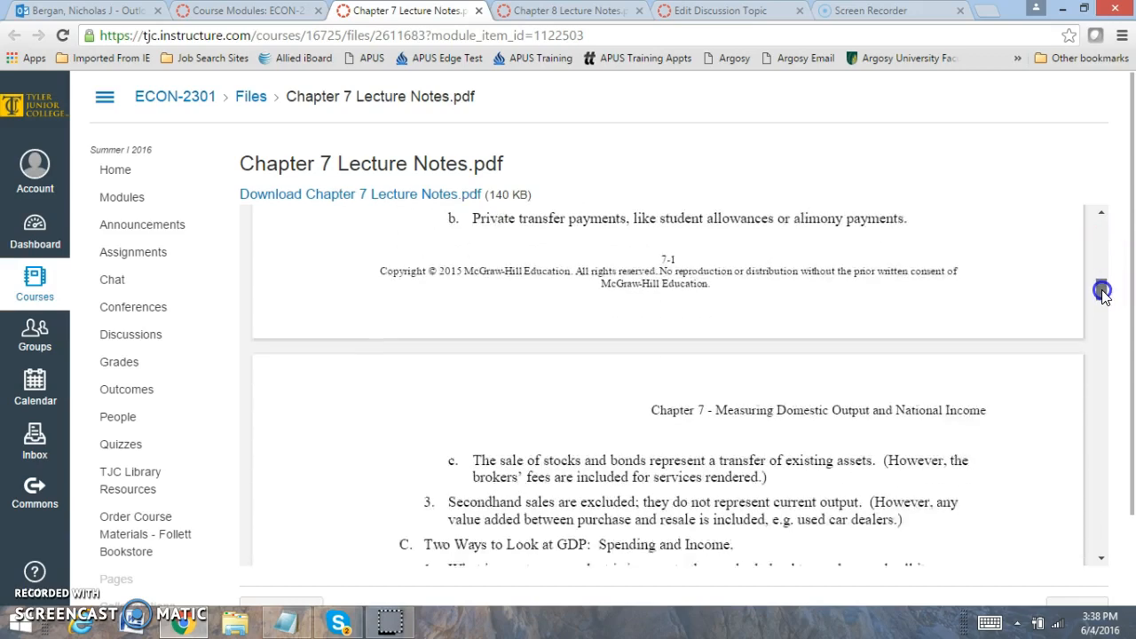
{"action": "scroll", "scroll_direction": "down", "scroll_amount": 3}
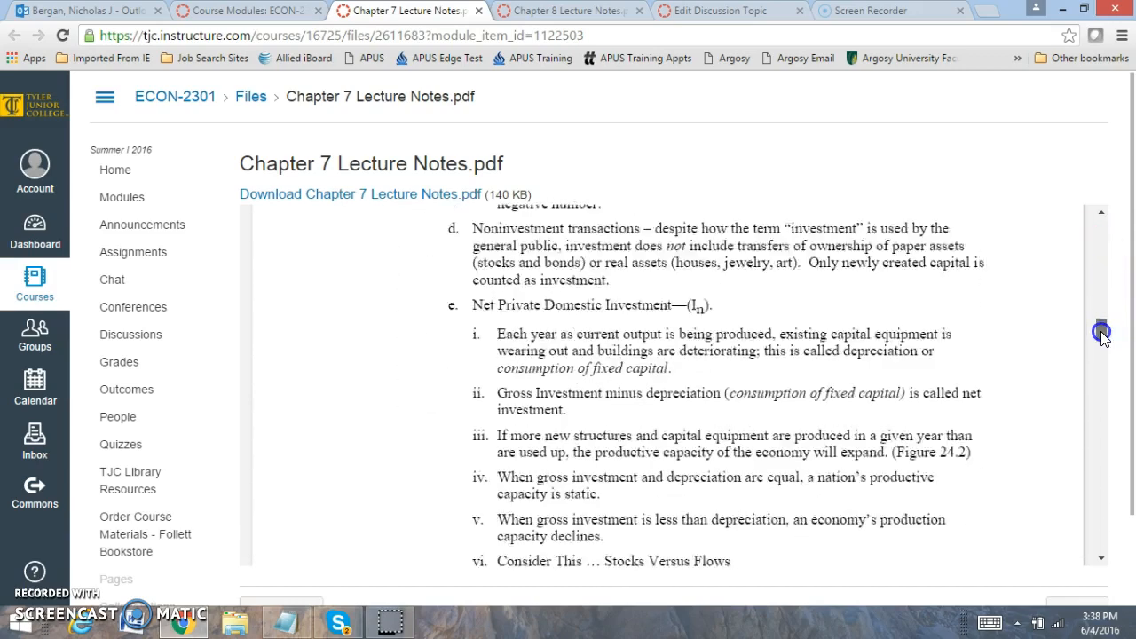
{"action": "scroll", "scroll_direction": "down", "scroll_amount": 3}
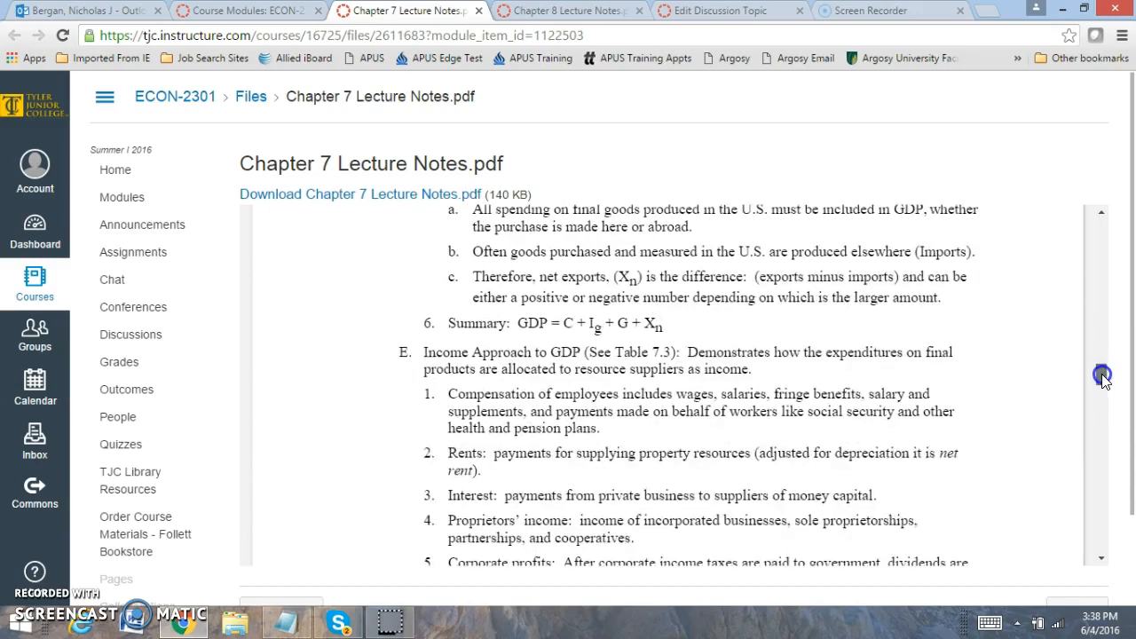
{"action": "scroll", "scroll_direction": "down", "scroll_amount": 3}
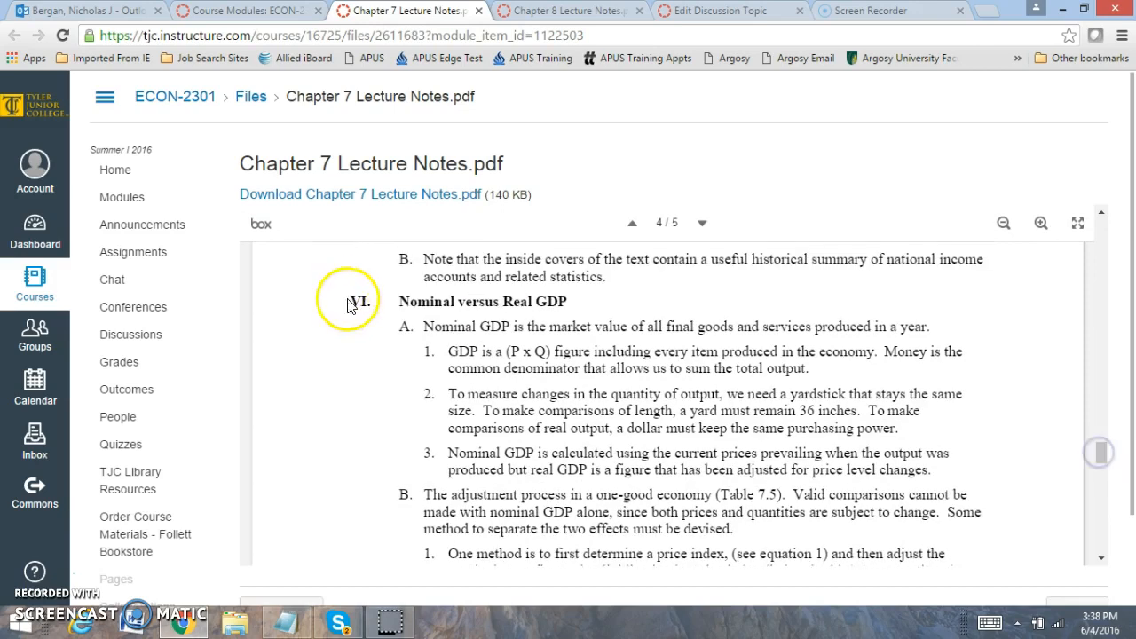
{"action": "mouse_move", "coordinate": [626, 299]}
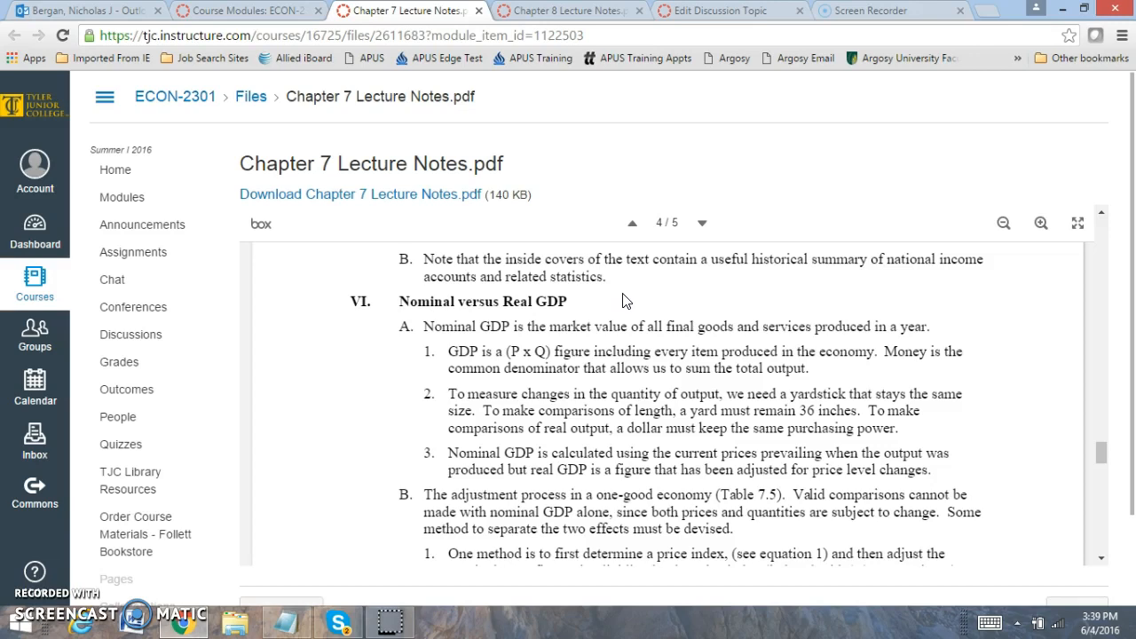
{"action": "mouse_move", "coordinate": [624, 300]}
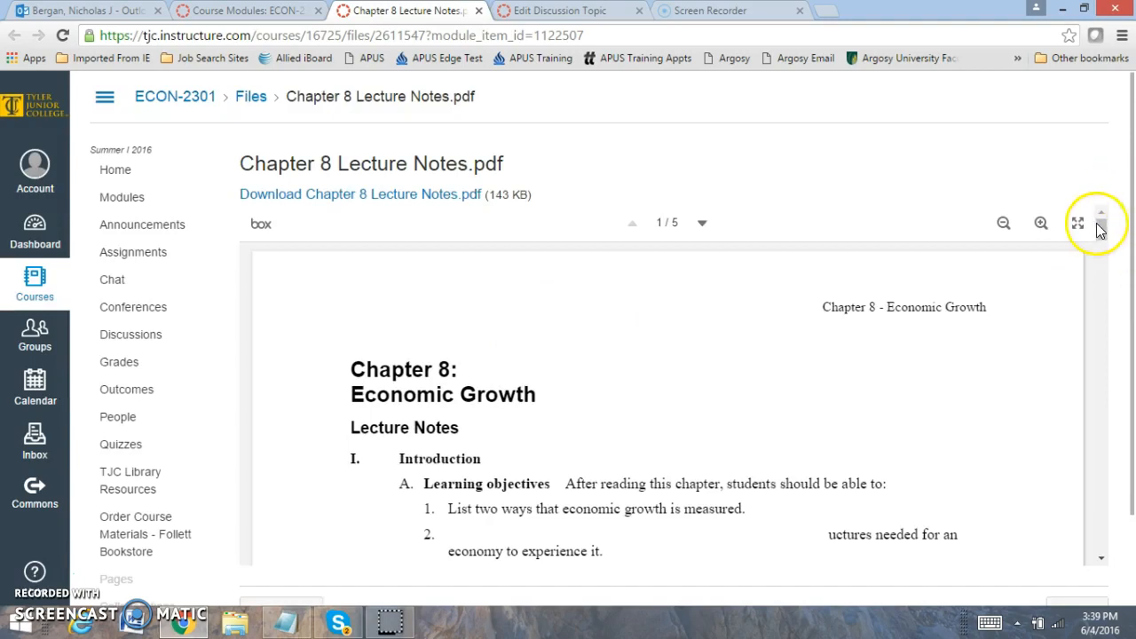
Read the Chapter 8 Lecture Notes from the introduction to page 8-3 on women, the labor force, and growth
{"action": "left_click", "coordinate": [1100, 240]}
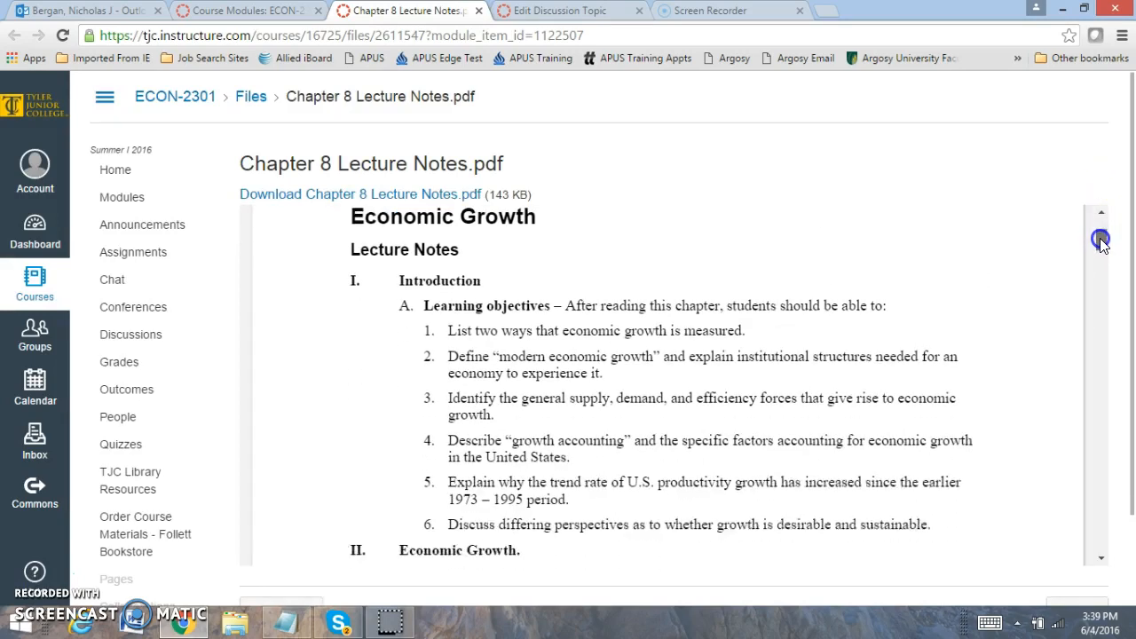
{"action": "scroll", "scroll_direction": "down", "scroll_amount": 3}
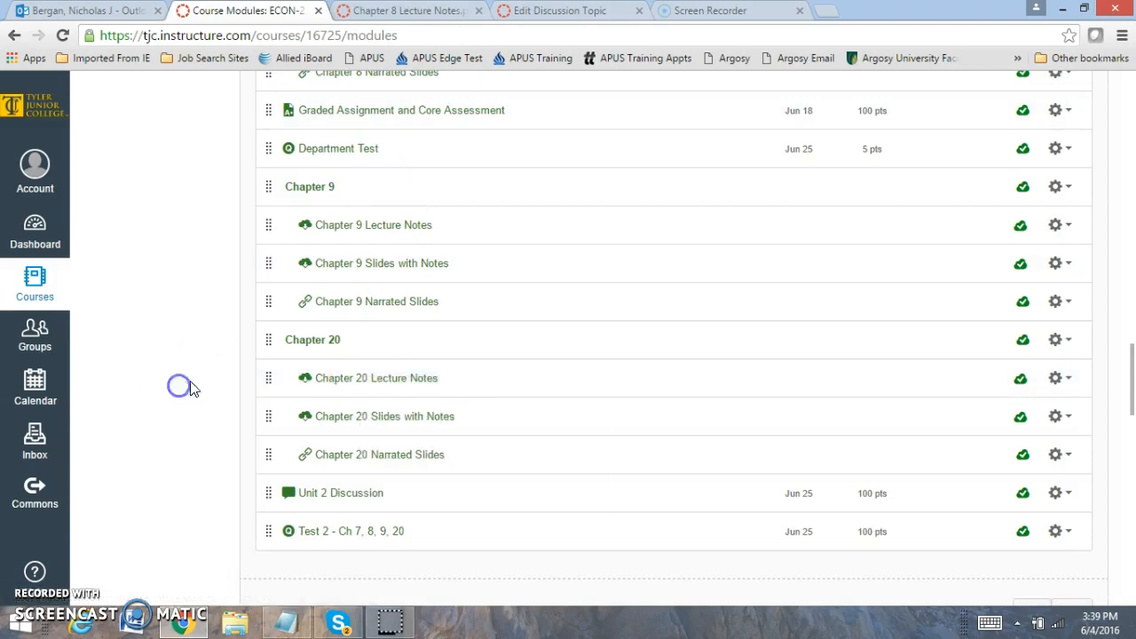
{"action": "left_click", "coordinate": [384, 416]}
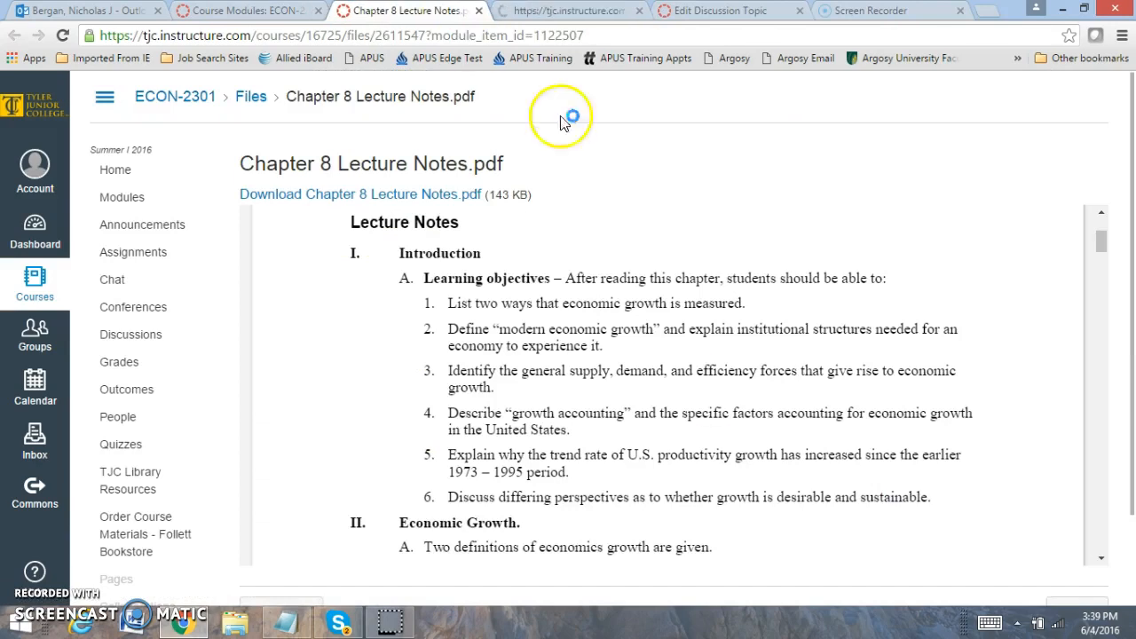
{"action": "scroll", "scroll_direction": "down", "scroll_amount": 3}
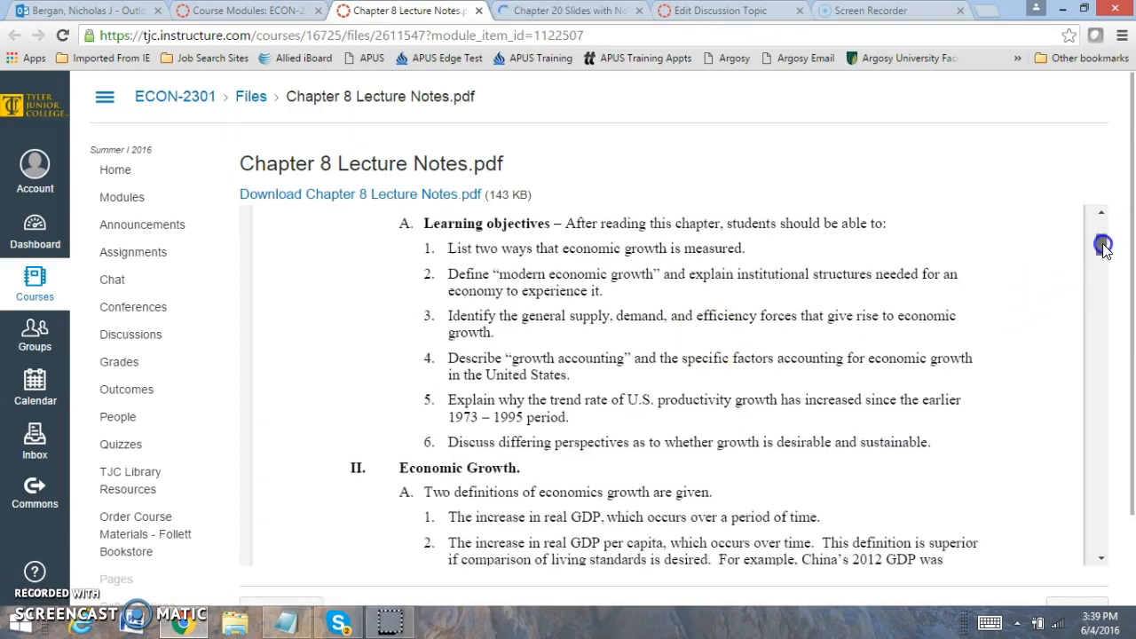
{"action": "scroll", "scroll_direction": "down", "scroll_amount": 3}
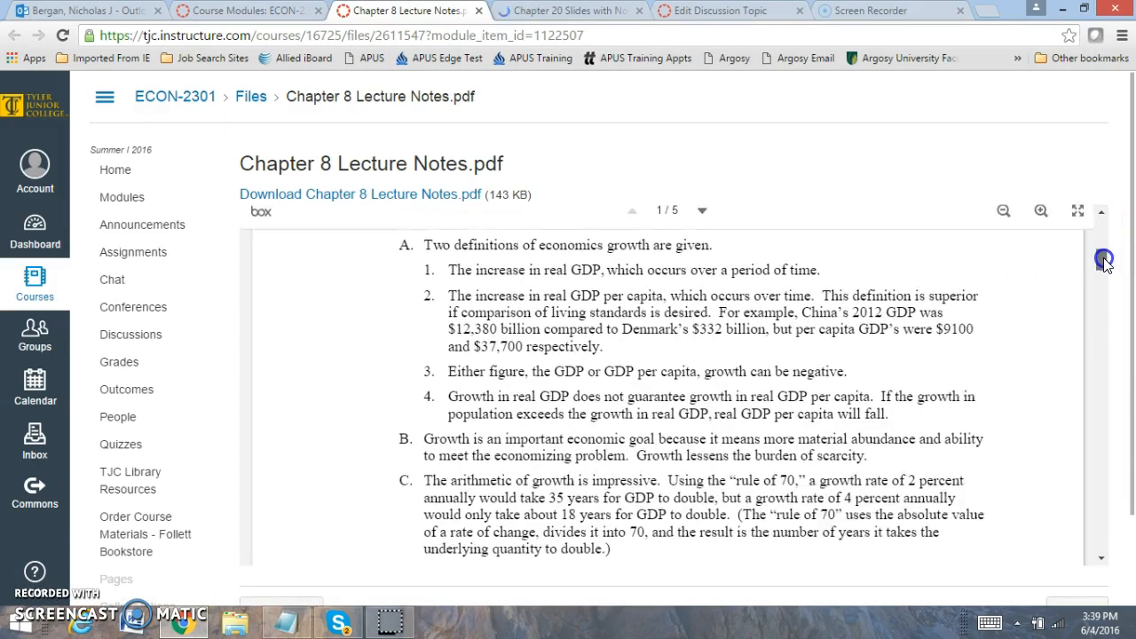
{"action": "scroll", "scroll_direction": "up", "scroll_amount": 3}
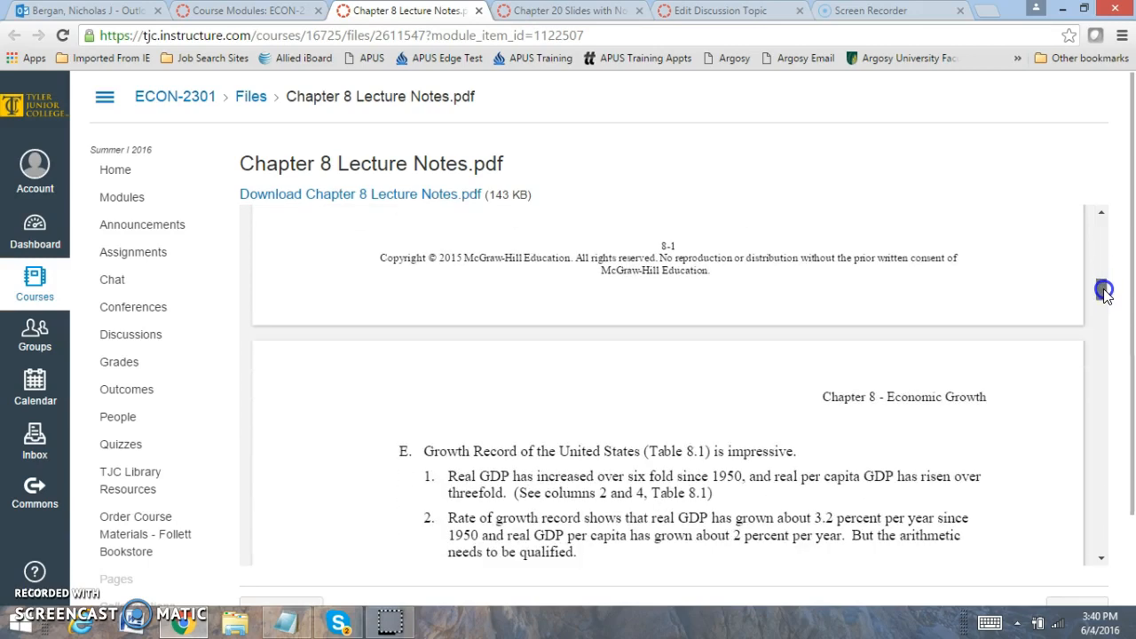
{"action": "scroll", "scroll_direction": "up", "scroll_amount": 3}
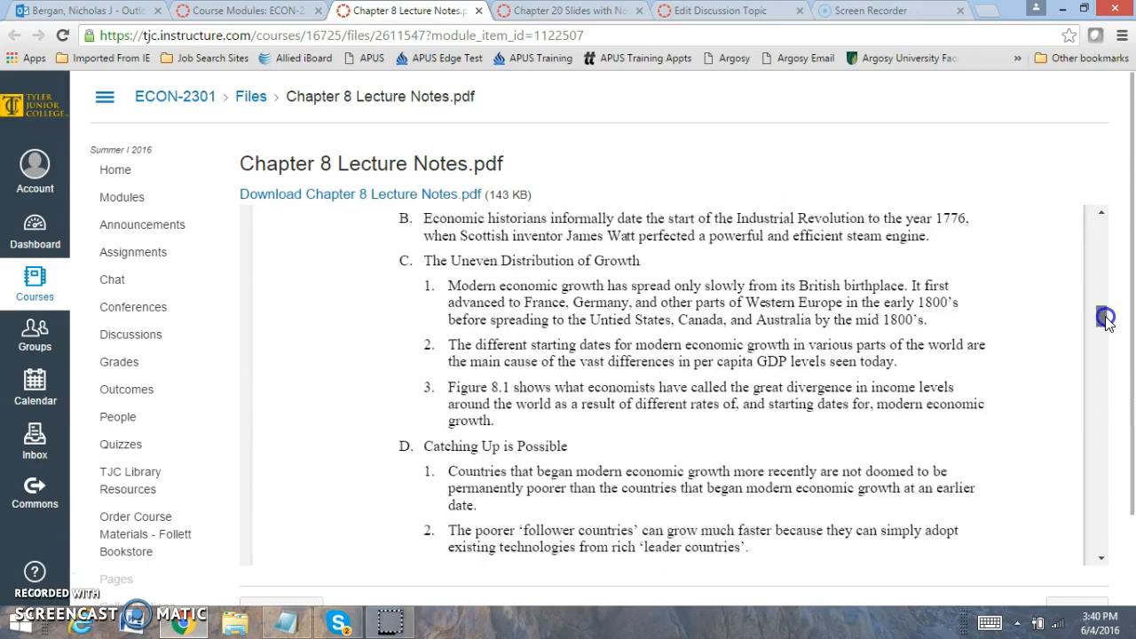
{"action": "scroll", "scroll_direction": "down", "scroll_amount": 3}
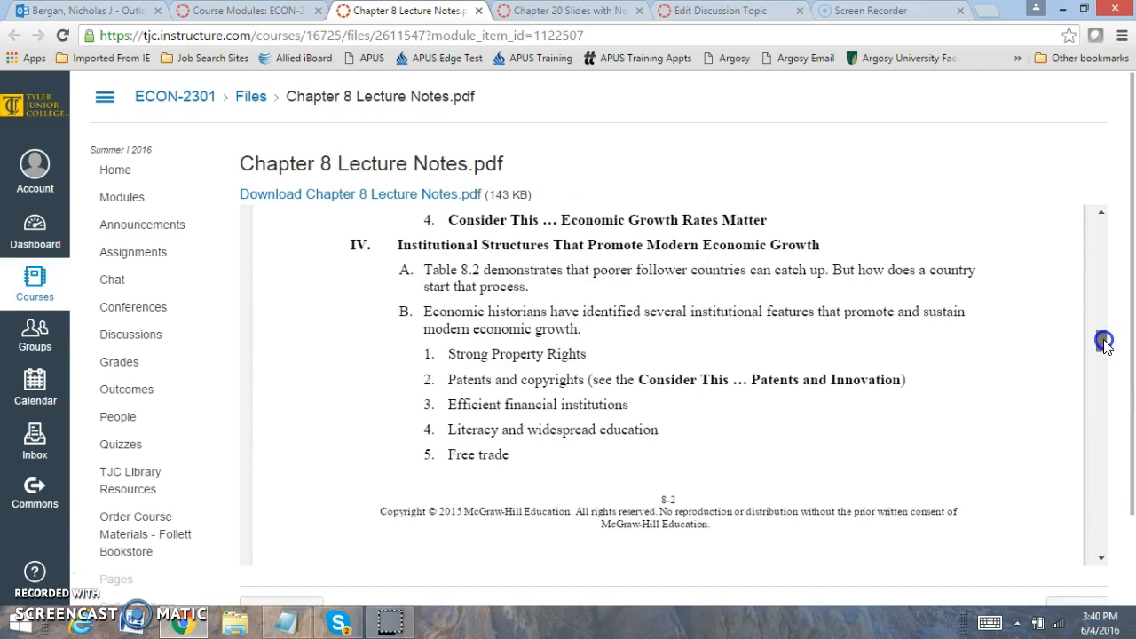
{"action": "mouse_move", "coordinate": [320, 320]}
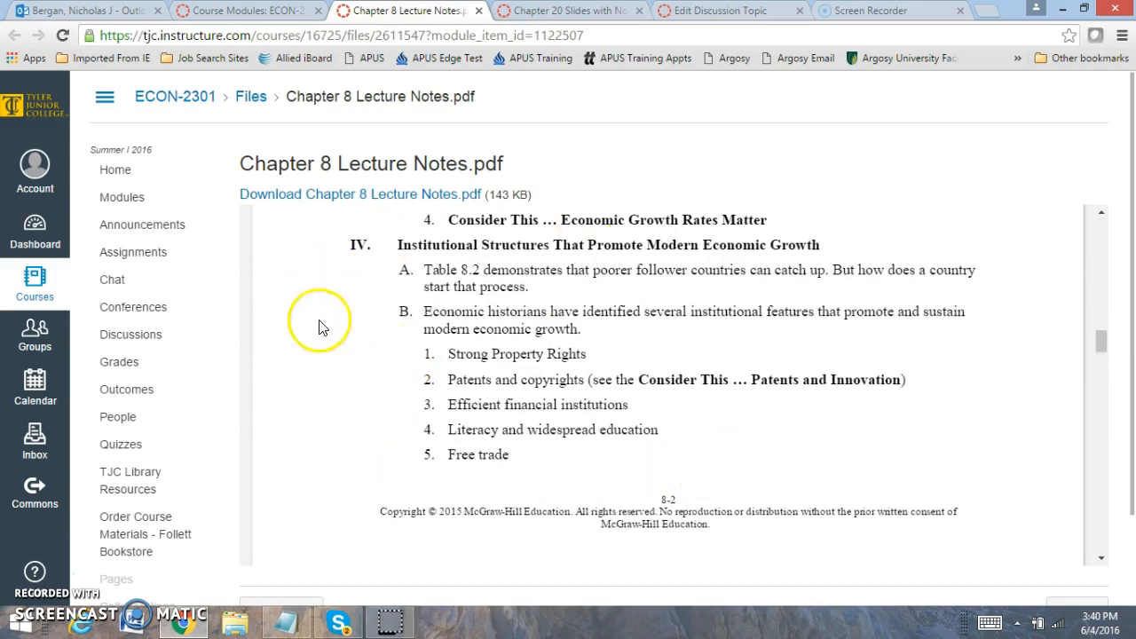
{"action": "mouse_move", "coordinate": [619, 371]}
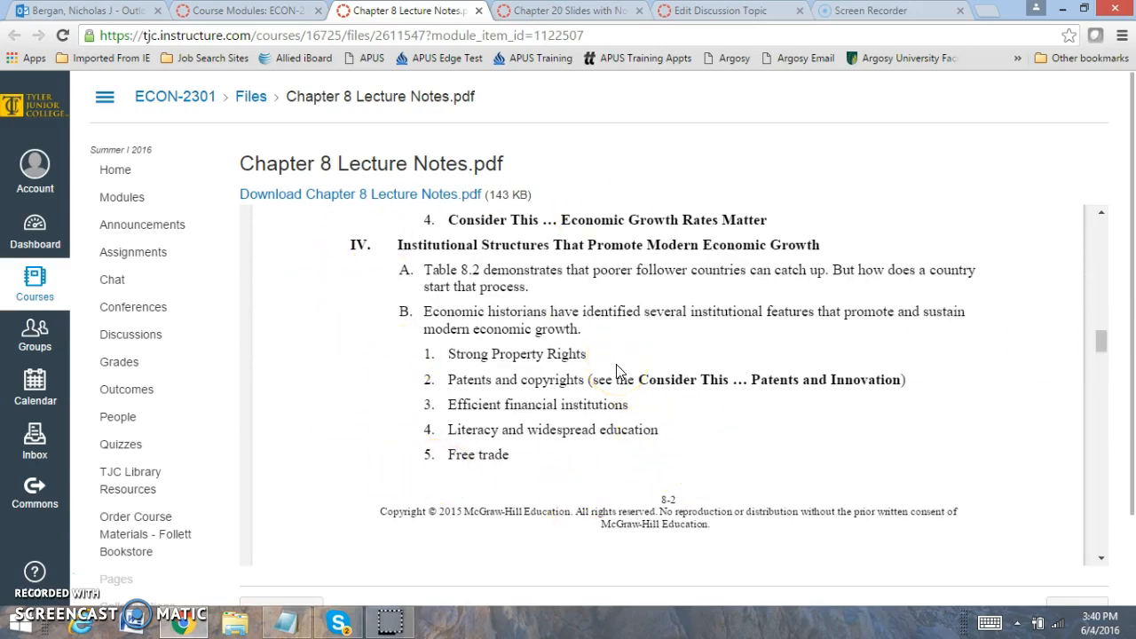
{"action": "mouse_move", "coordinate": [599, 355]}
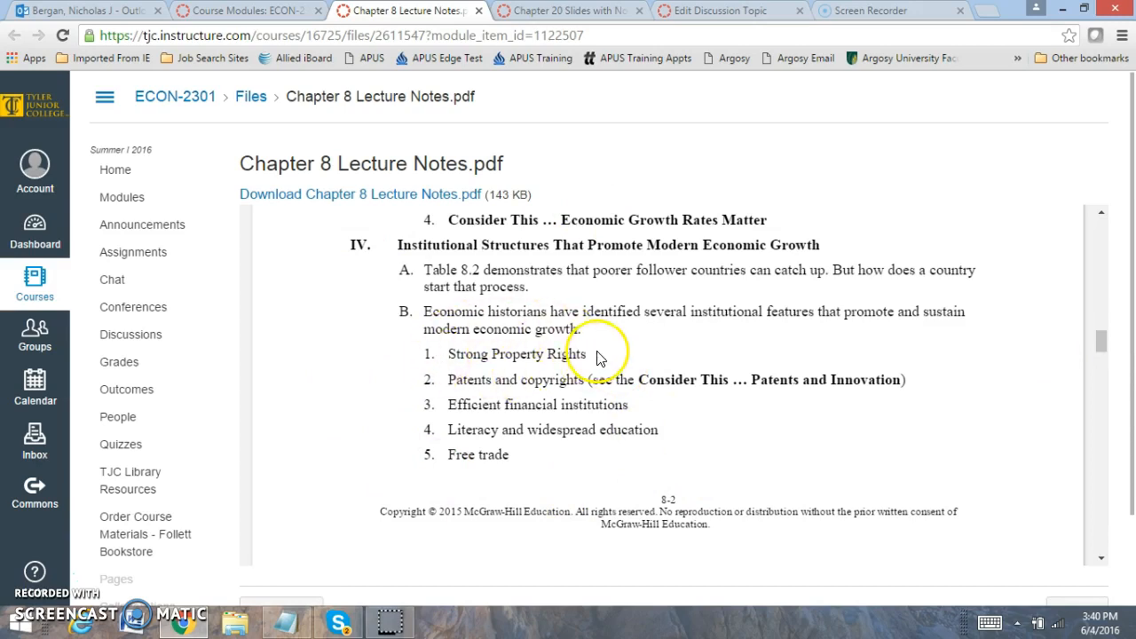
{"action": "mouse_move", "coordinate": [682, 373]}
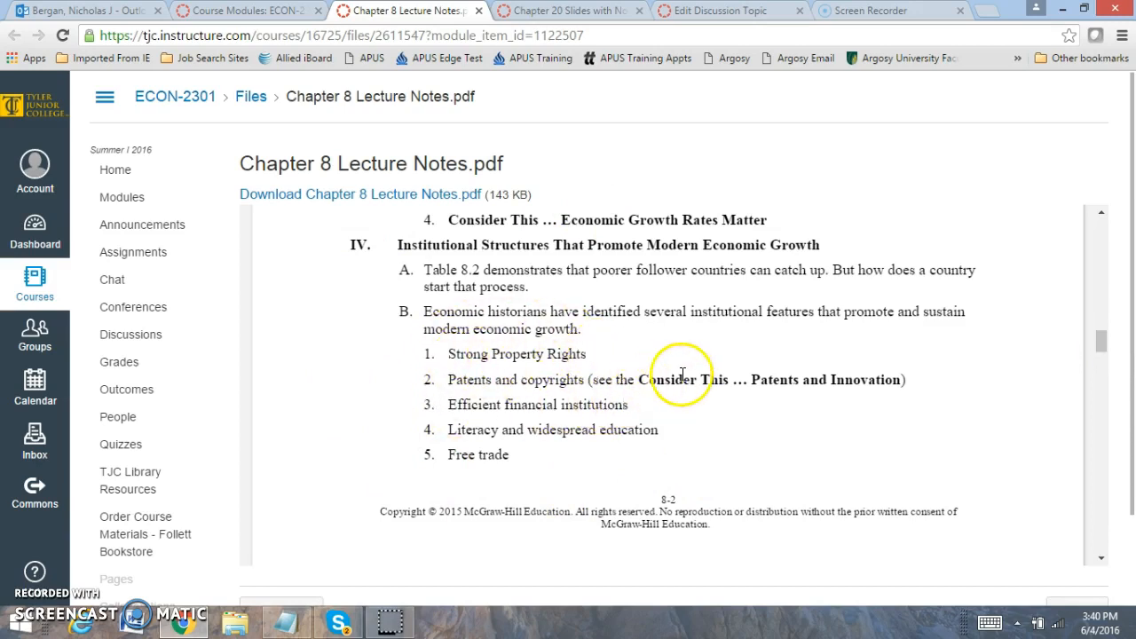
{"action": "mouse_move", "coordinate": [666, 378]}
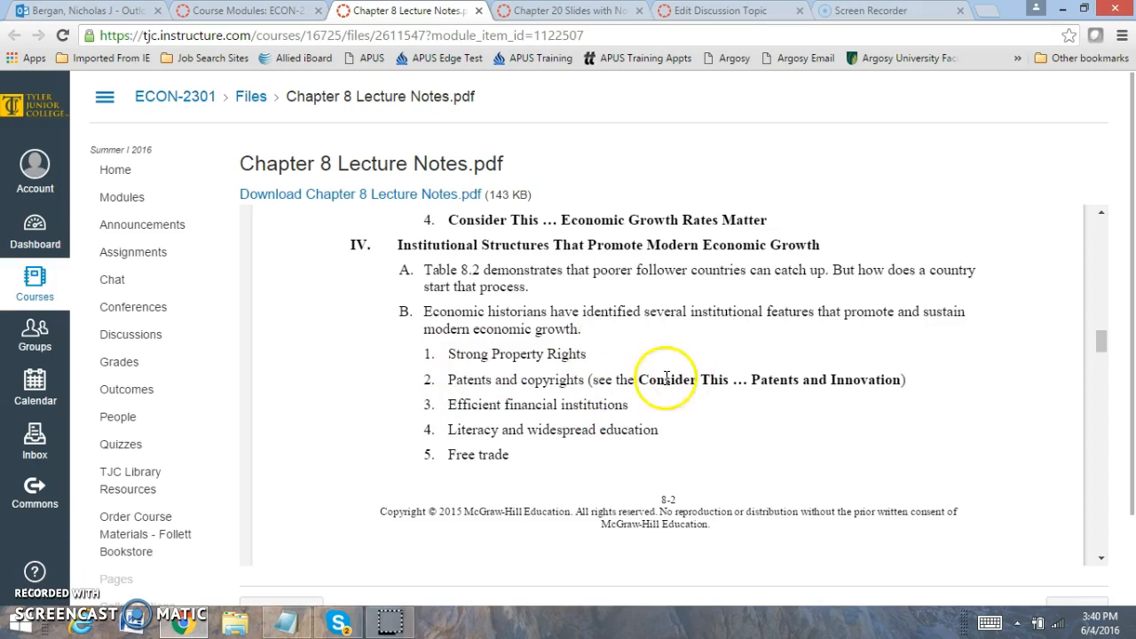
{"action": "mouse_move", "coordinate": [697, 397]}
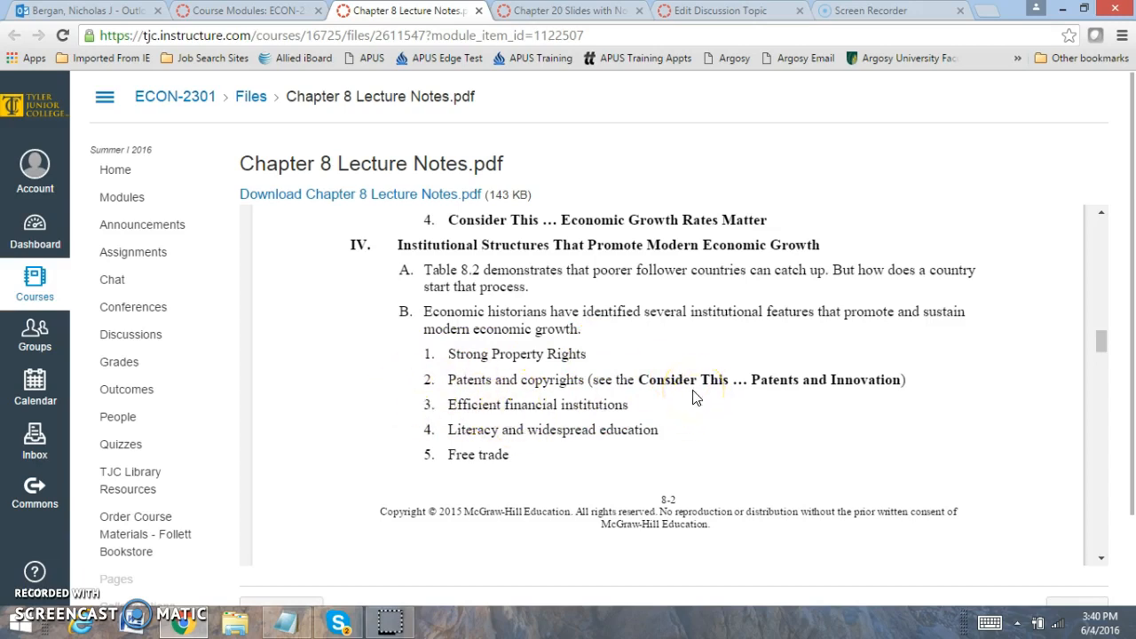
{"action": "mouse_move", "coordinate": [670, 438]}
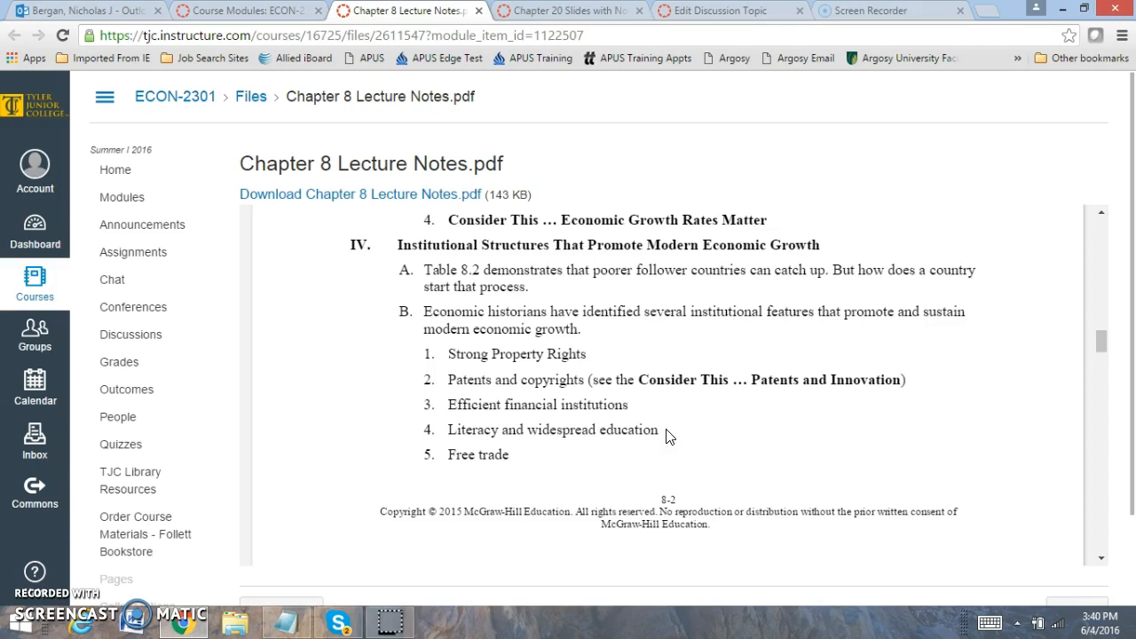
{"action": "mouse_move", "coordinate": [923, 437]}
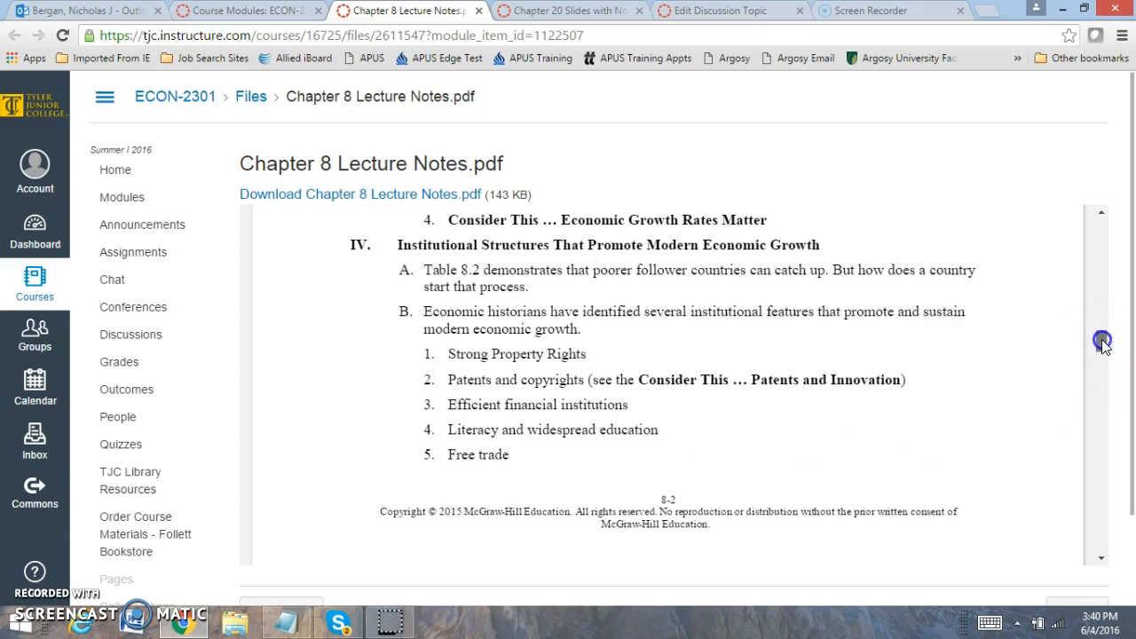
{"action": "scroll", "scroll_direction": "down", "scroll_amount": 3}
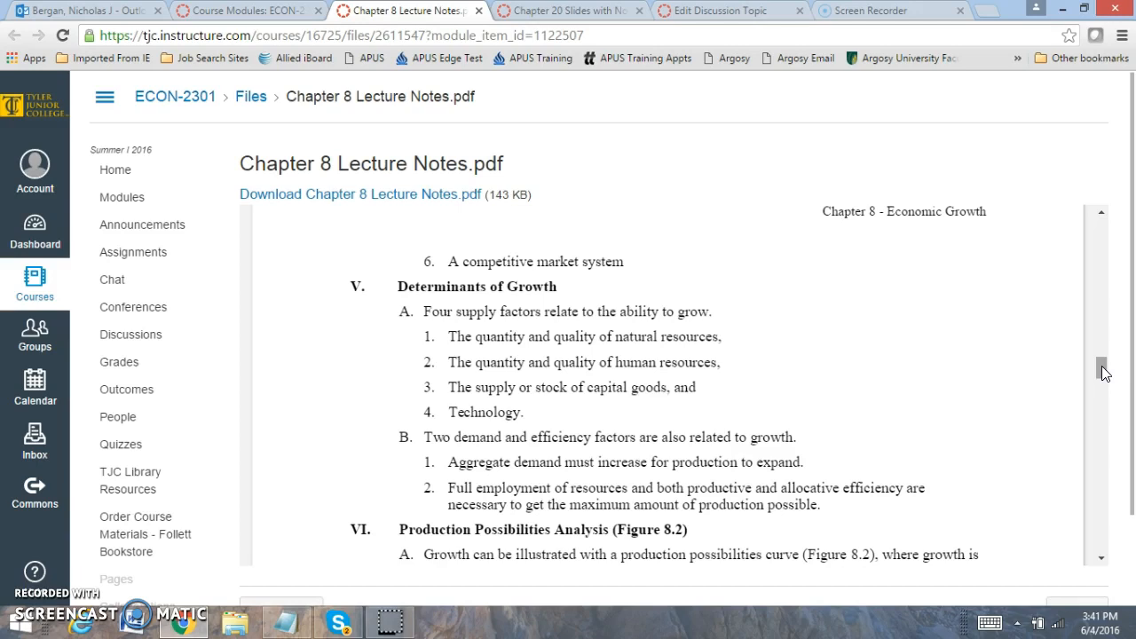
{"action": "scroll", "scroll_direction": "down", "scroll_amount": 3}
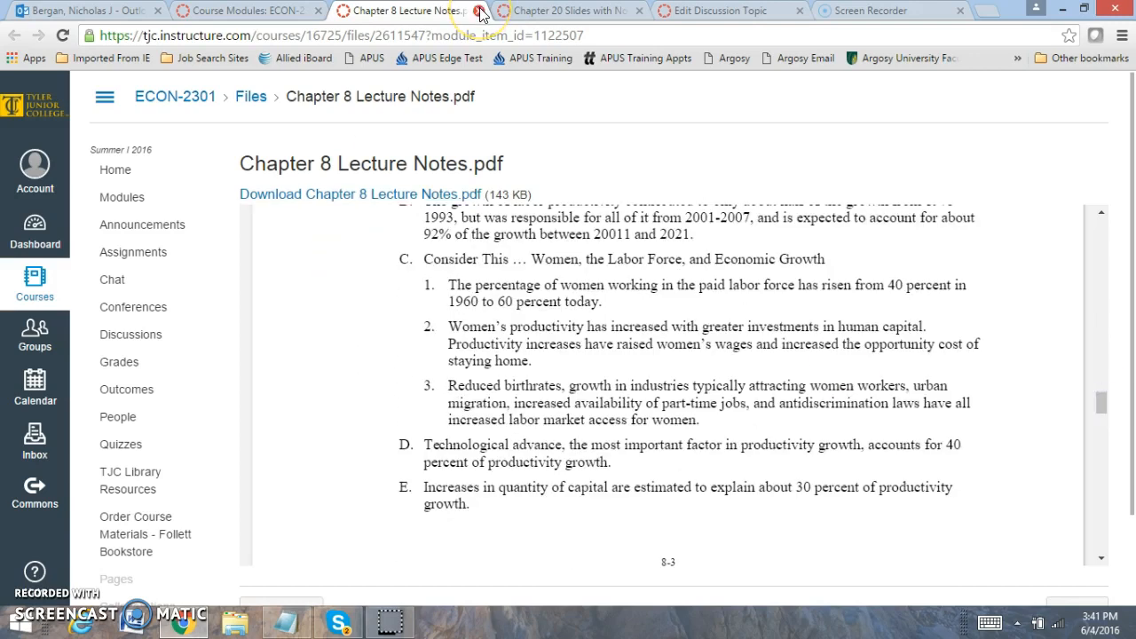
Close the Chapter 8 notes and page the Chapter 20 Slides with Notes PDF to slide 5 on world export shares
{"action": "left_click", "coordinate": [480, 9]}
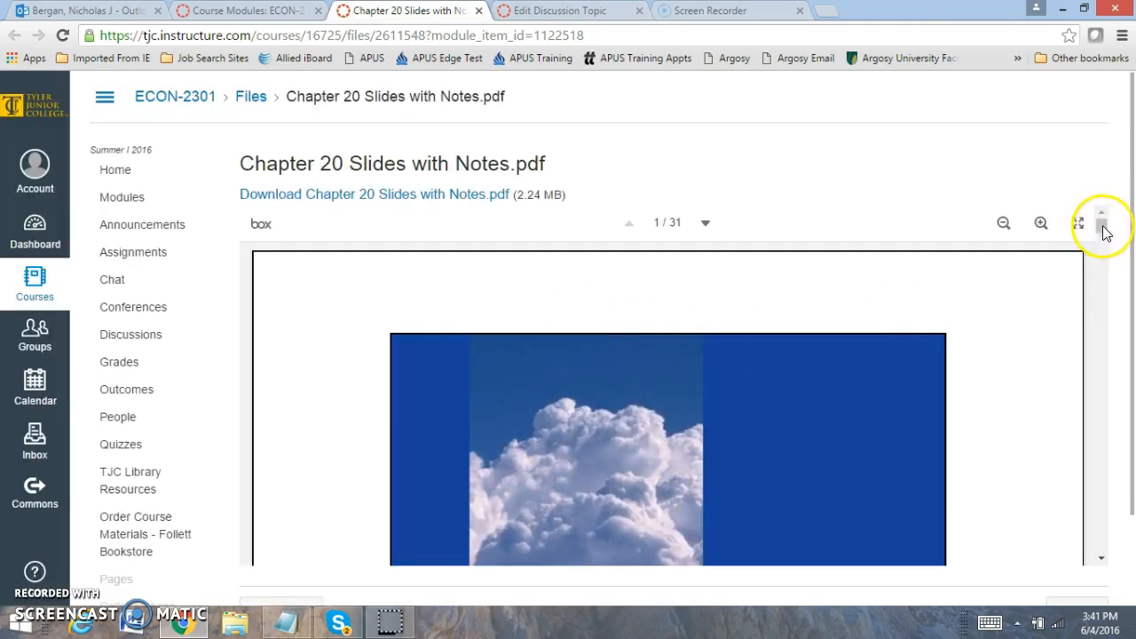
{"action": "scroll", "scroll_direction": "down", "scroll_amount": 3}
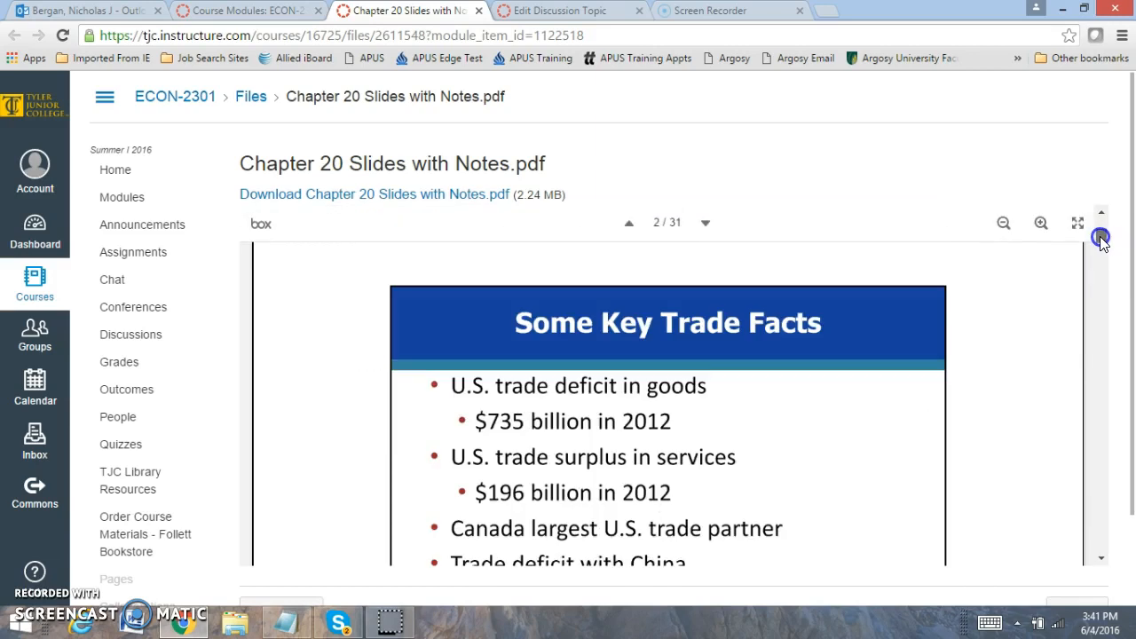
{"action": "scroll", "scroll_direction": "down", "scroll_amount": 3}
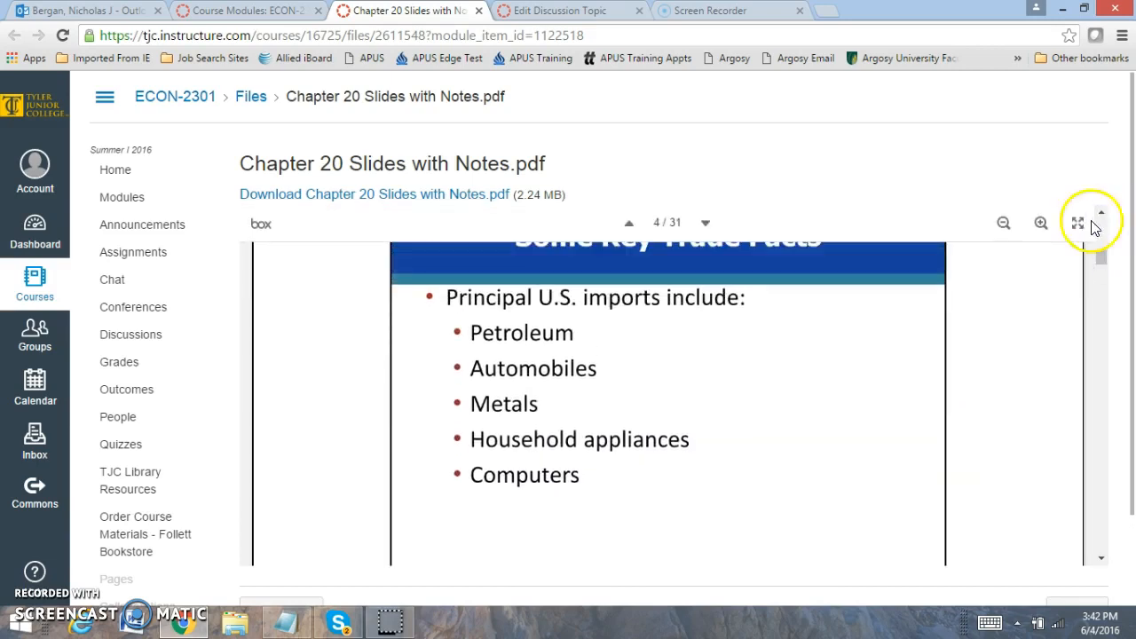
{"action": "mouse_move", "coordinate": [611, 377]}
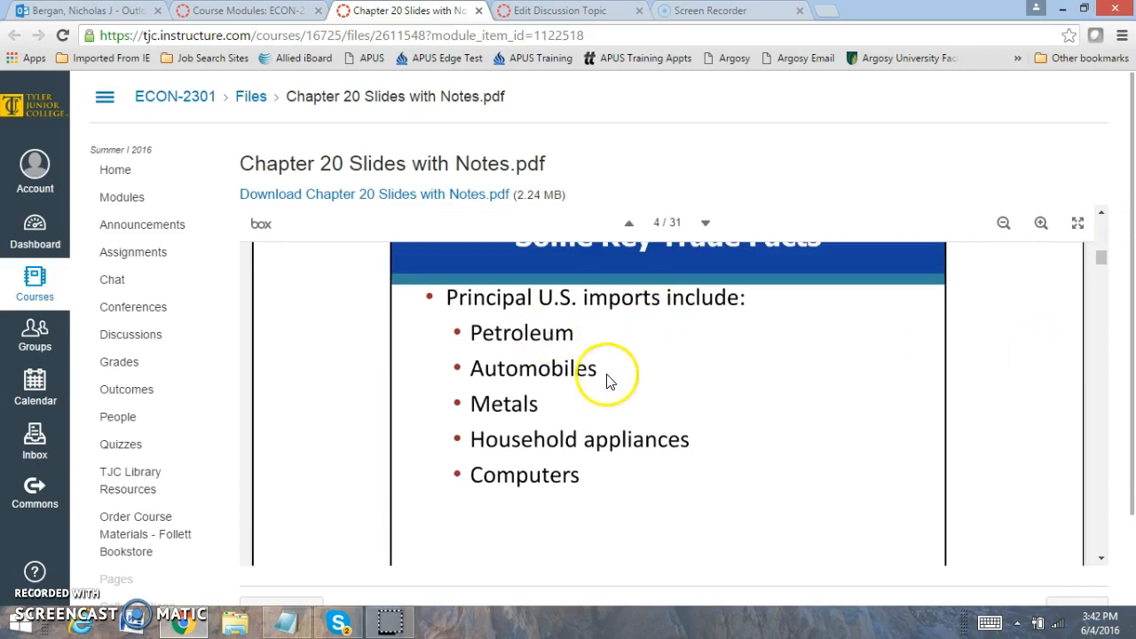
{"action": "mouse_move", "coordinate": [583, 339]}
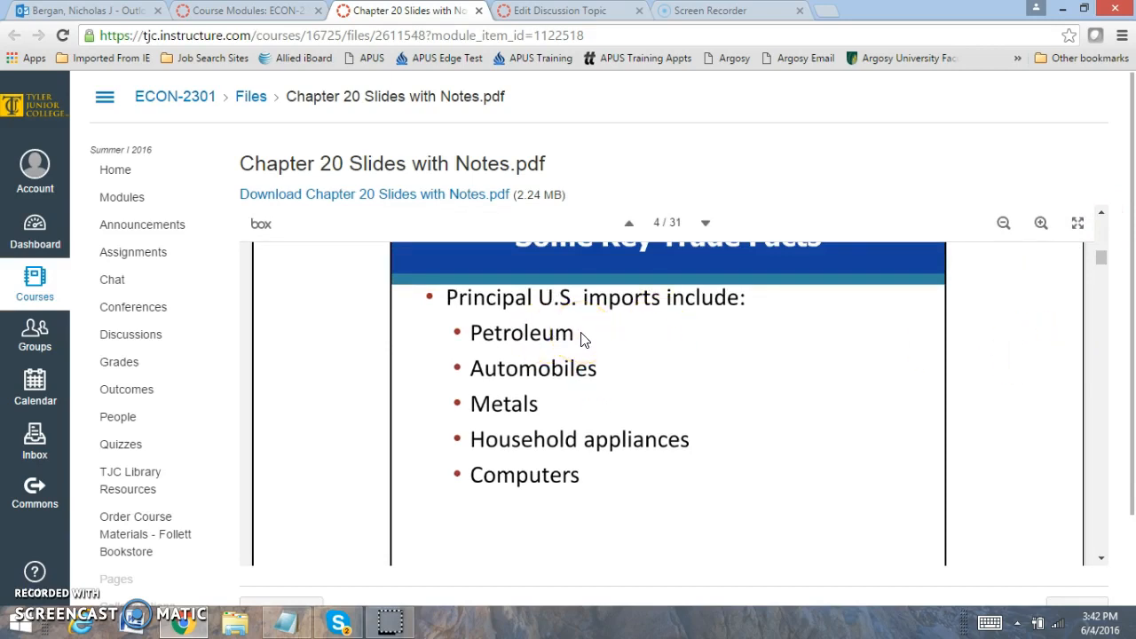
{"action": "mouse_move", "coordinate": [568, 416]}
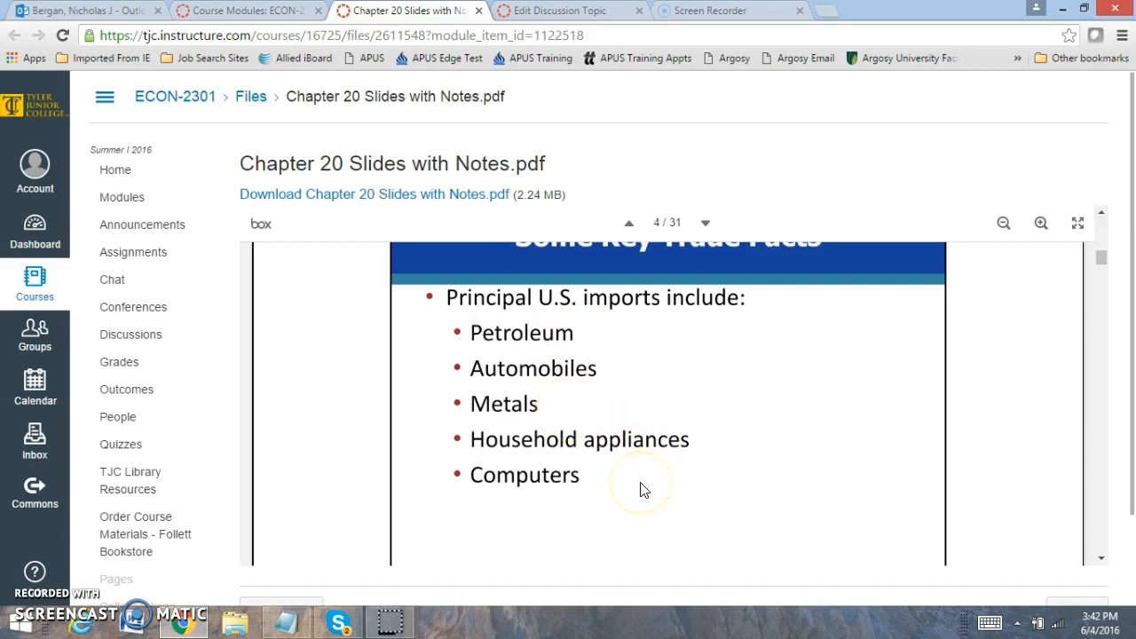
{"action": "mouse_move", "coordinate": [1104, 535]}
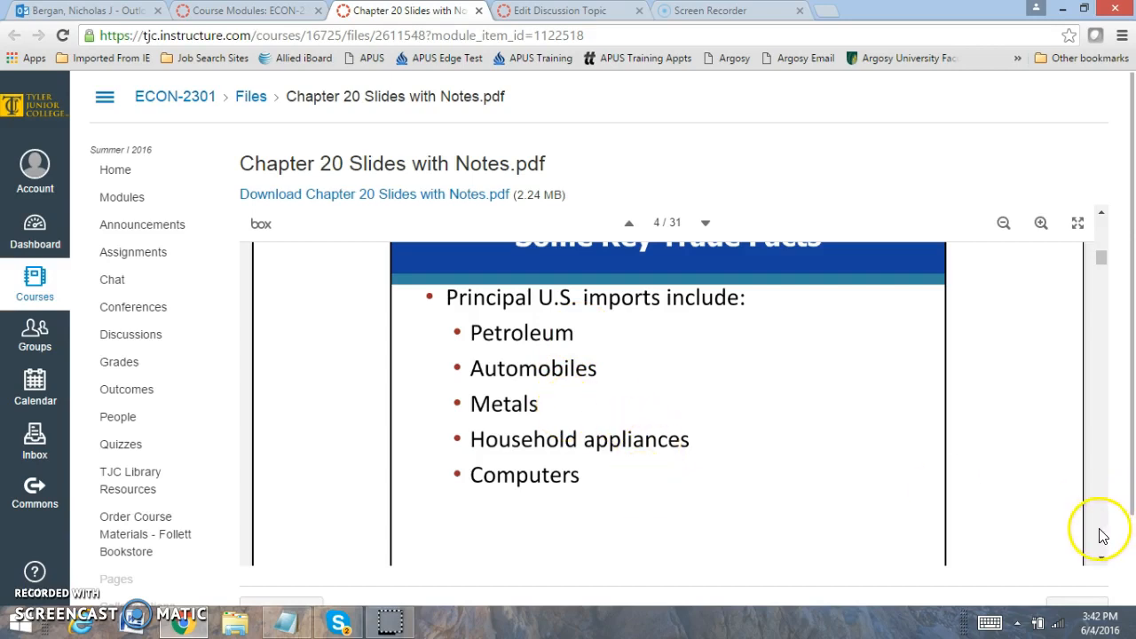
{"action": "scroll", "scroll_direction": "down", "scroll_amount": 3}
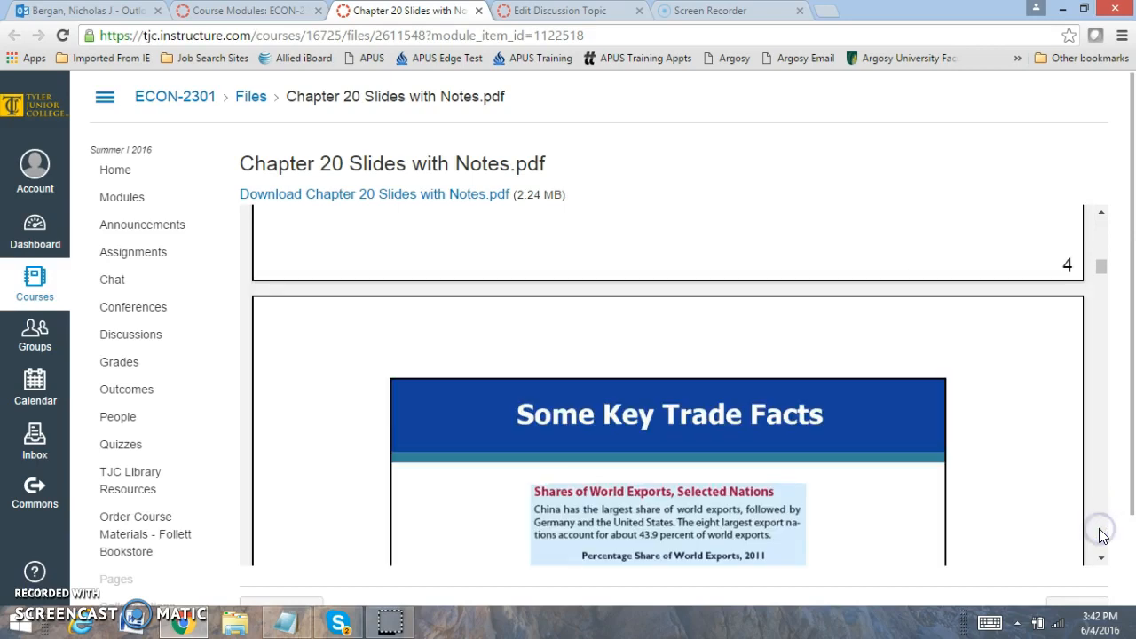
{"action": "scroll", "scroll_direction": "down", "scroll_amount": 3}
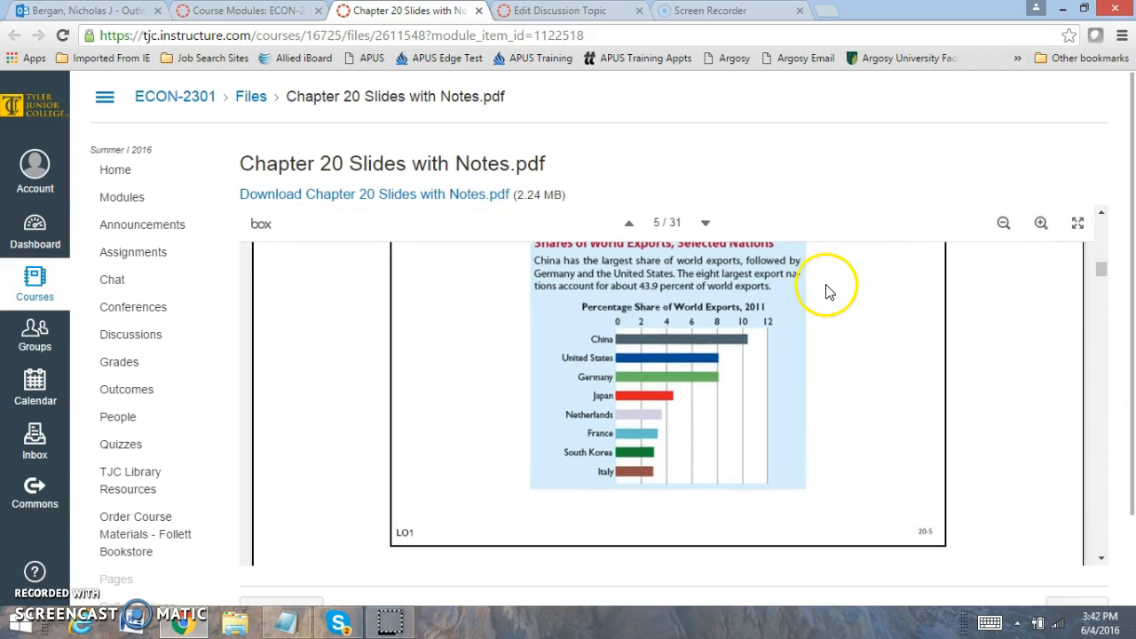
{"action": "mouse_move", "coordinate": [828, 294]}
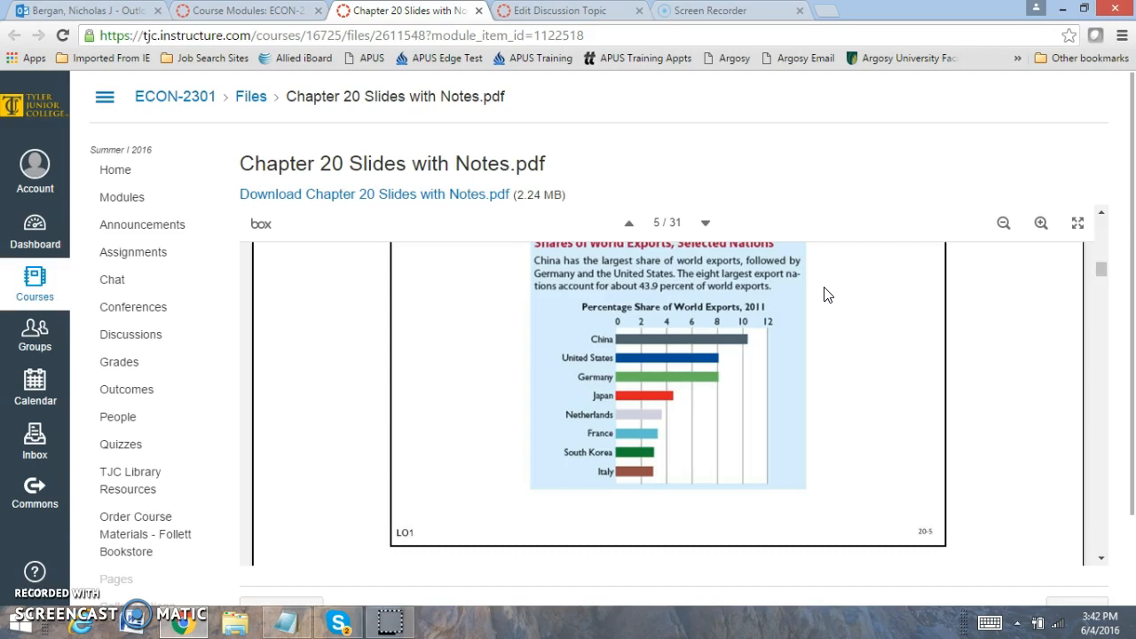
{"action": "mouse_move", "coordinate": [561, 308]}
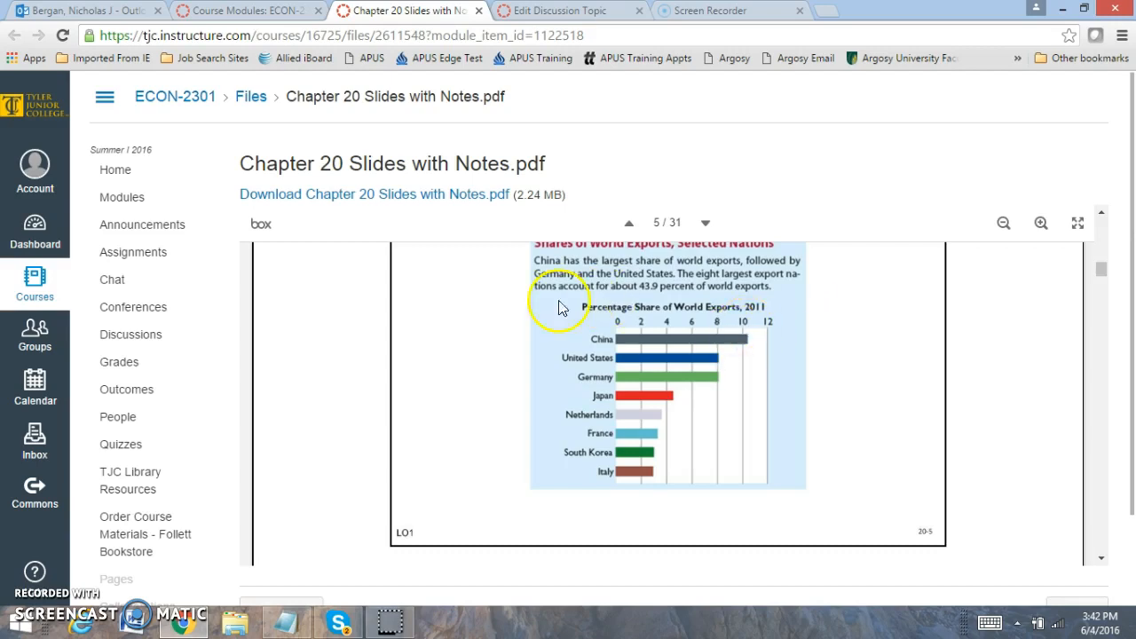
{"action": "mouse_move", "coordinate": [769, 344]}
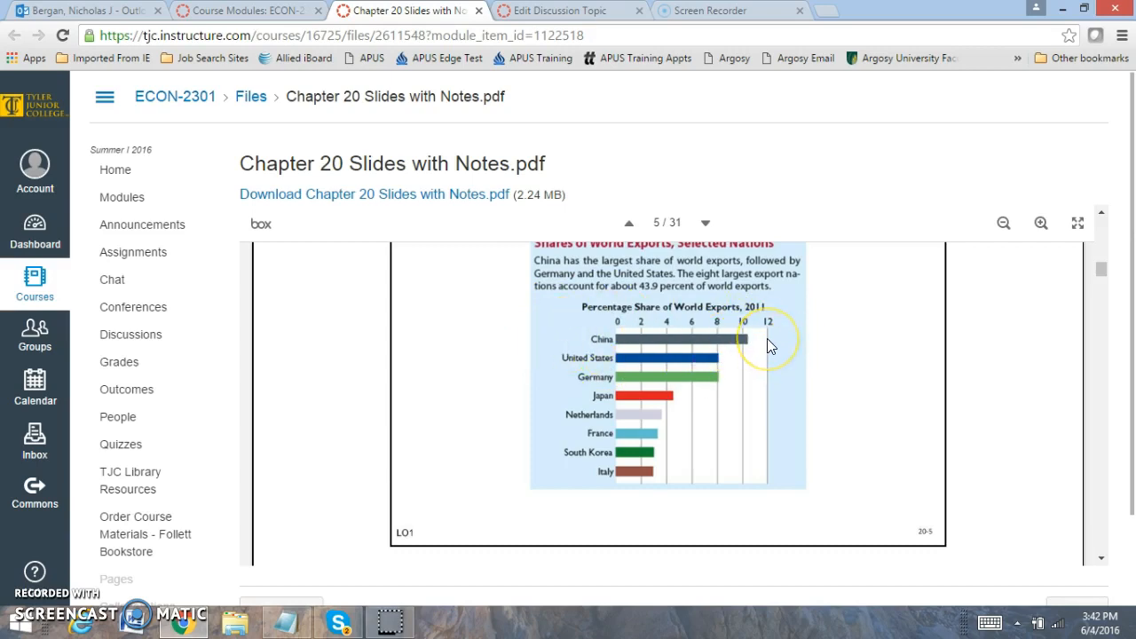